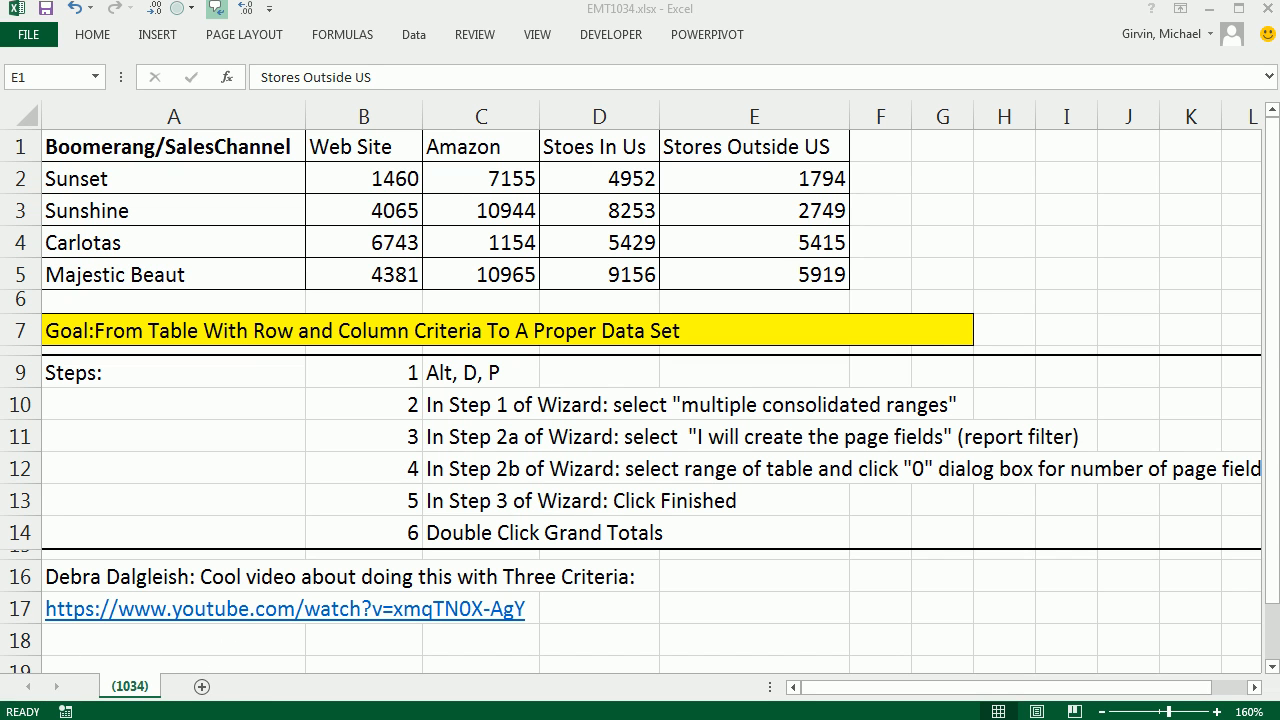
- Review sales table A1:E5 and its four channel headers, then launch the PivotTable Wizard from A2
left_click(754, 146)
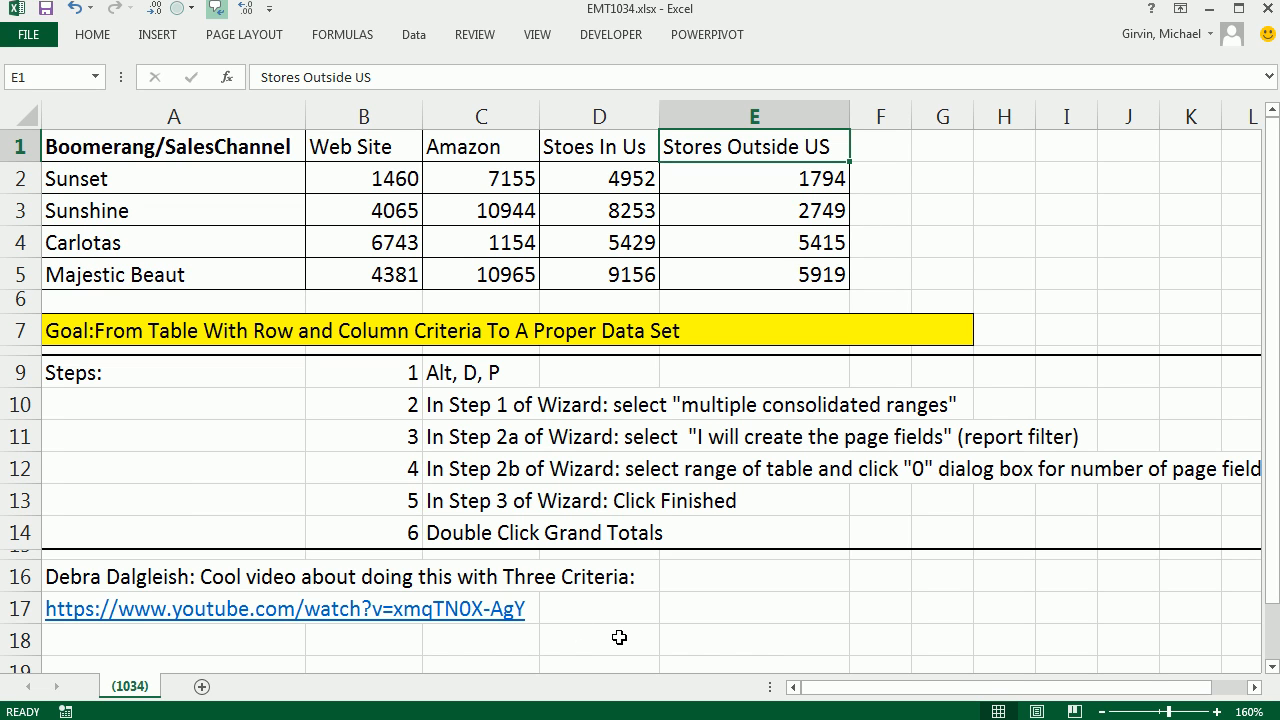
mouse_move(491, 321)
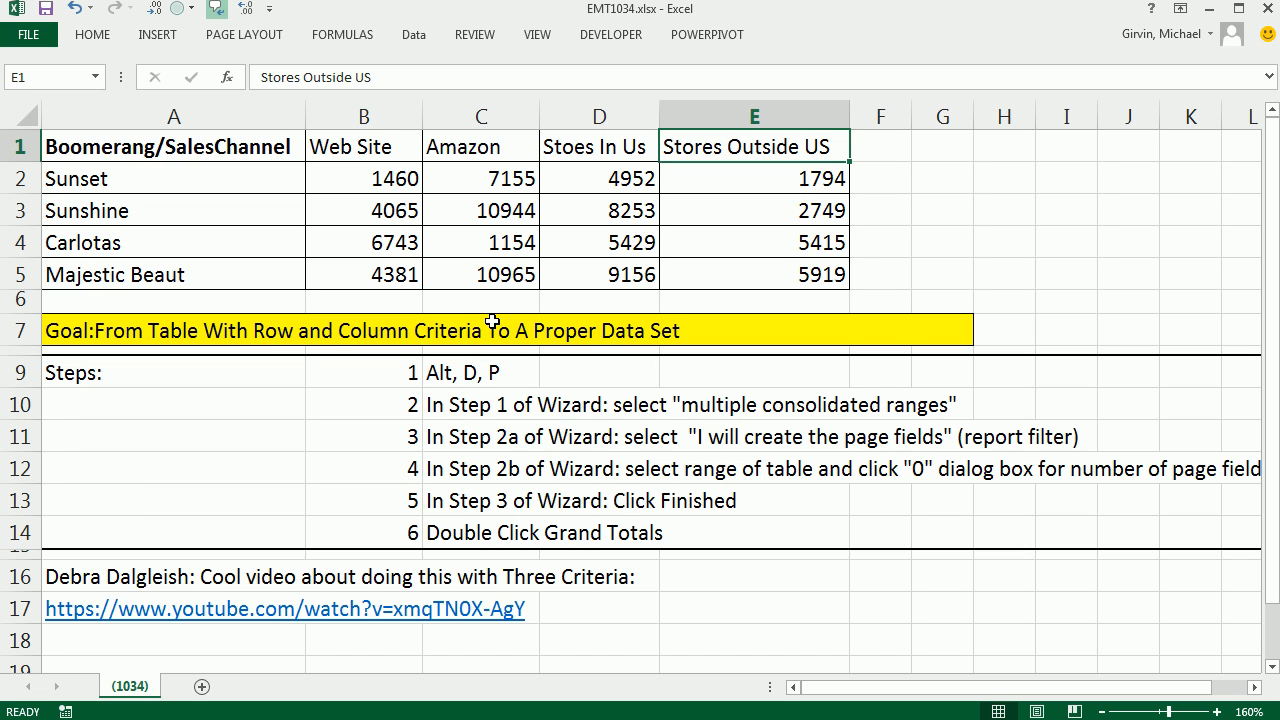
mouse_move(412, 310)
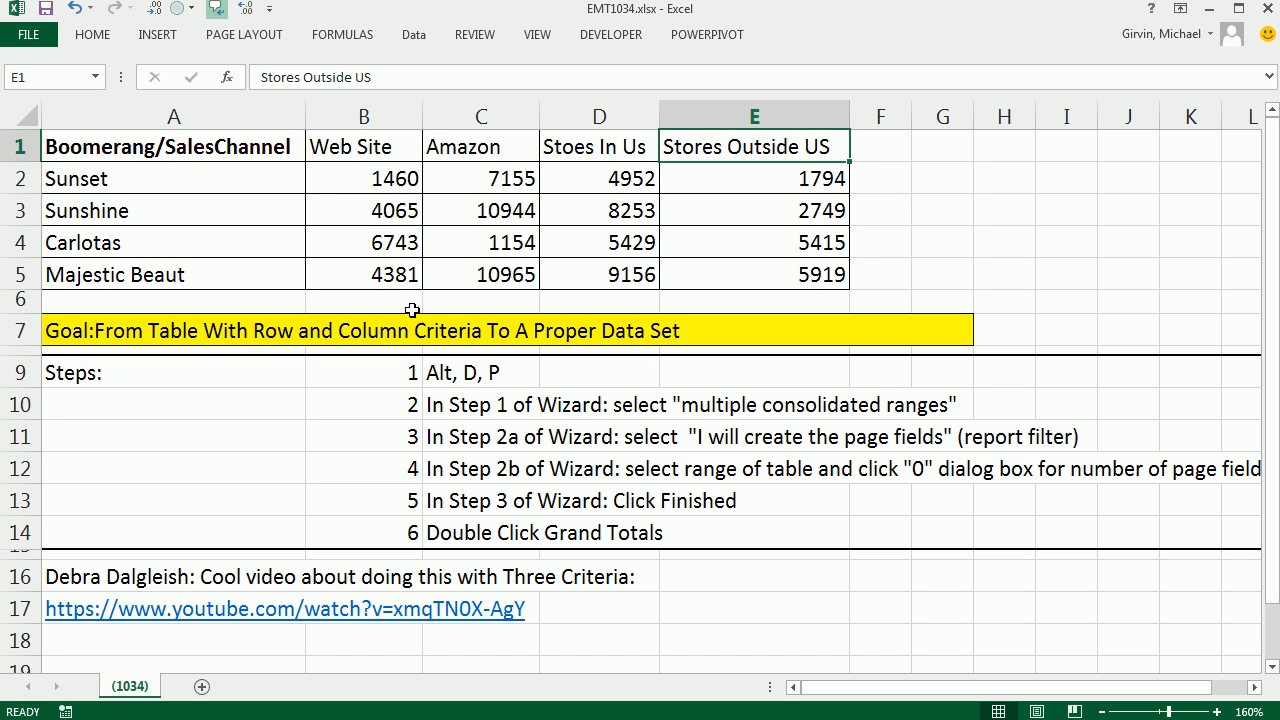
left_click_drag(173, 146, 481, 178)
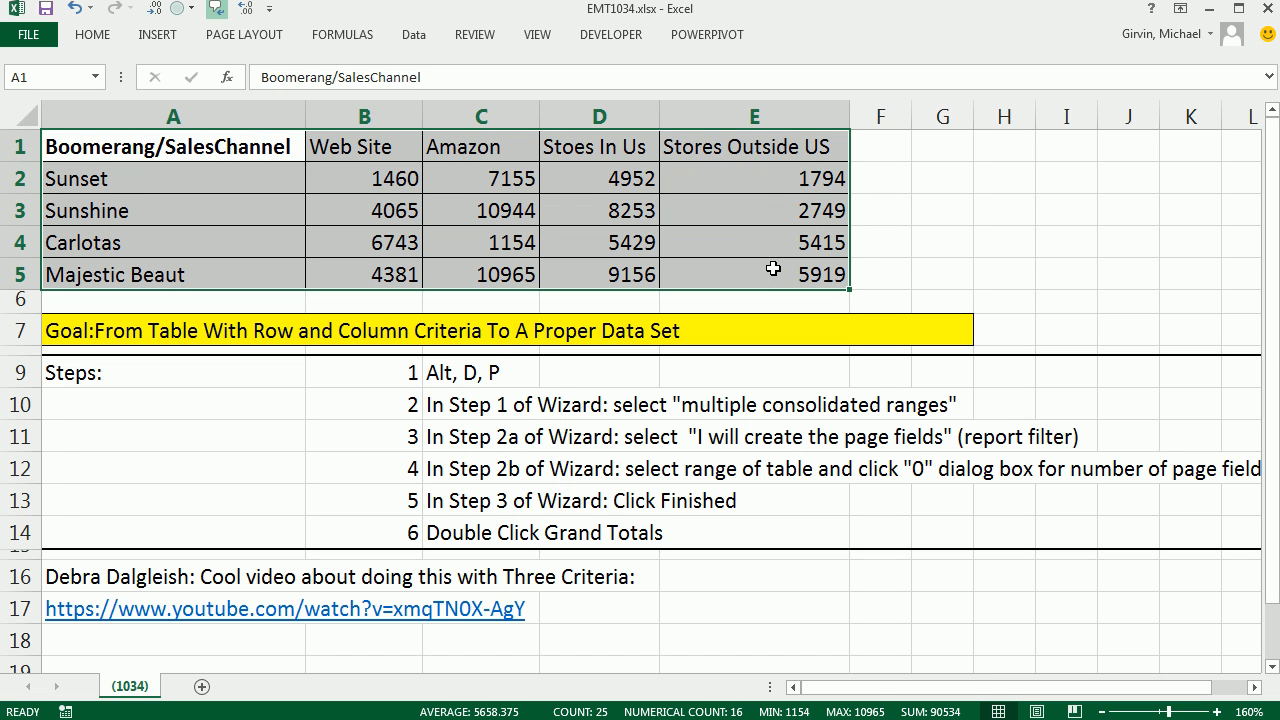
mouse_move(581, 231)
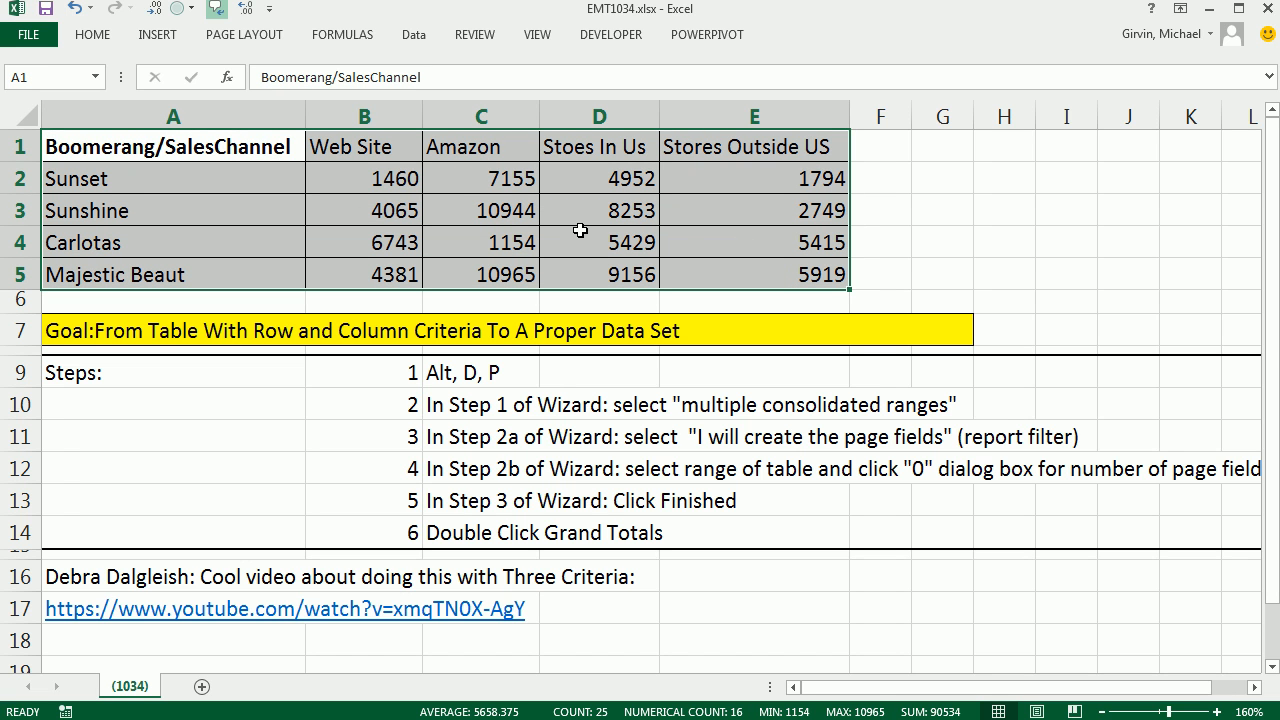
mouse_move(215, 183)
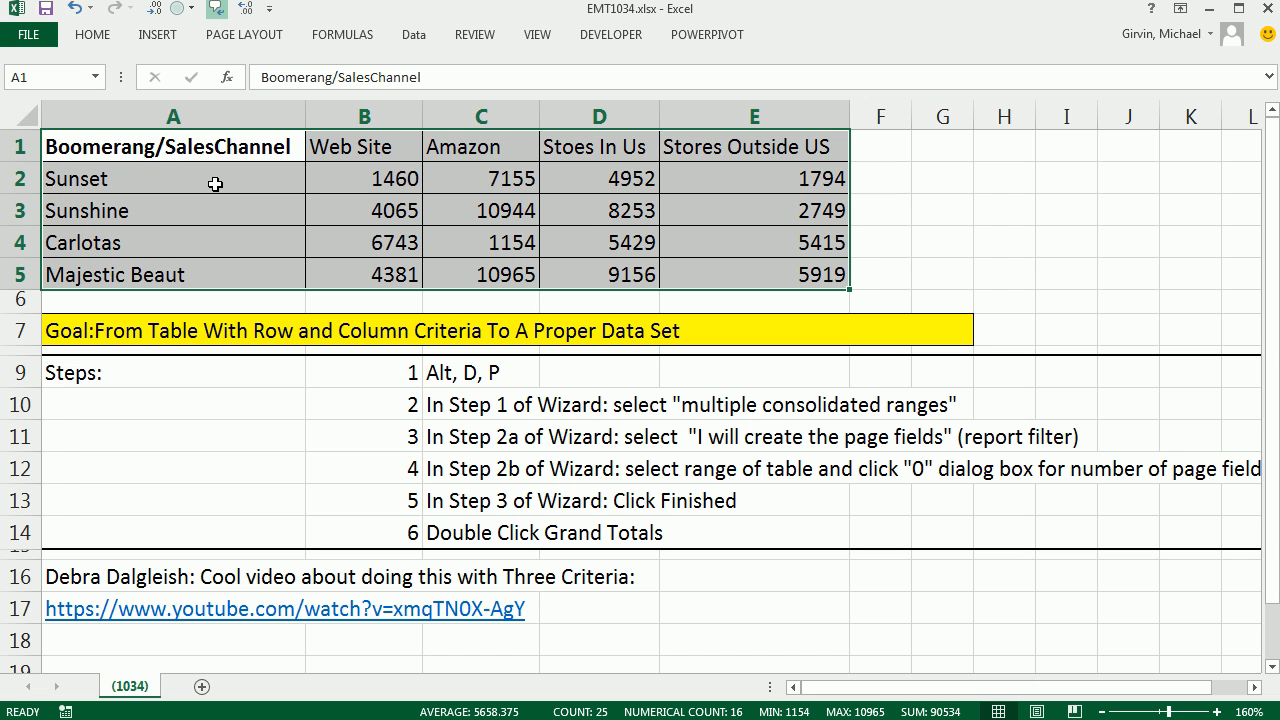
left_click_drag(173, 178, 173, 274)
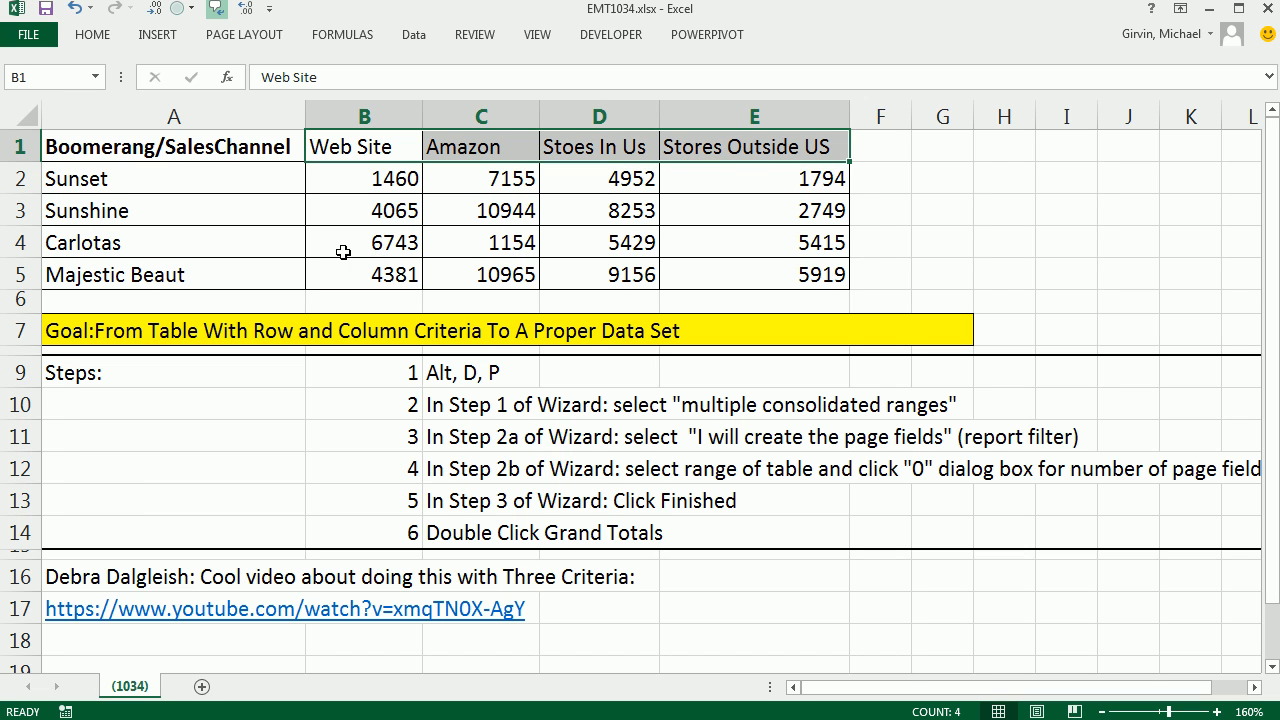
mouse_move(401, 158)
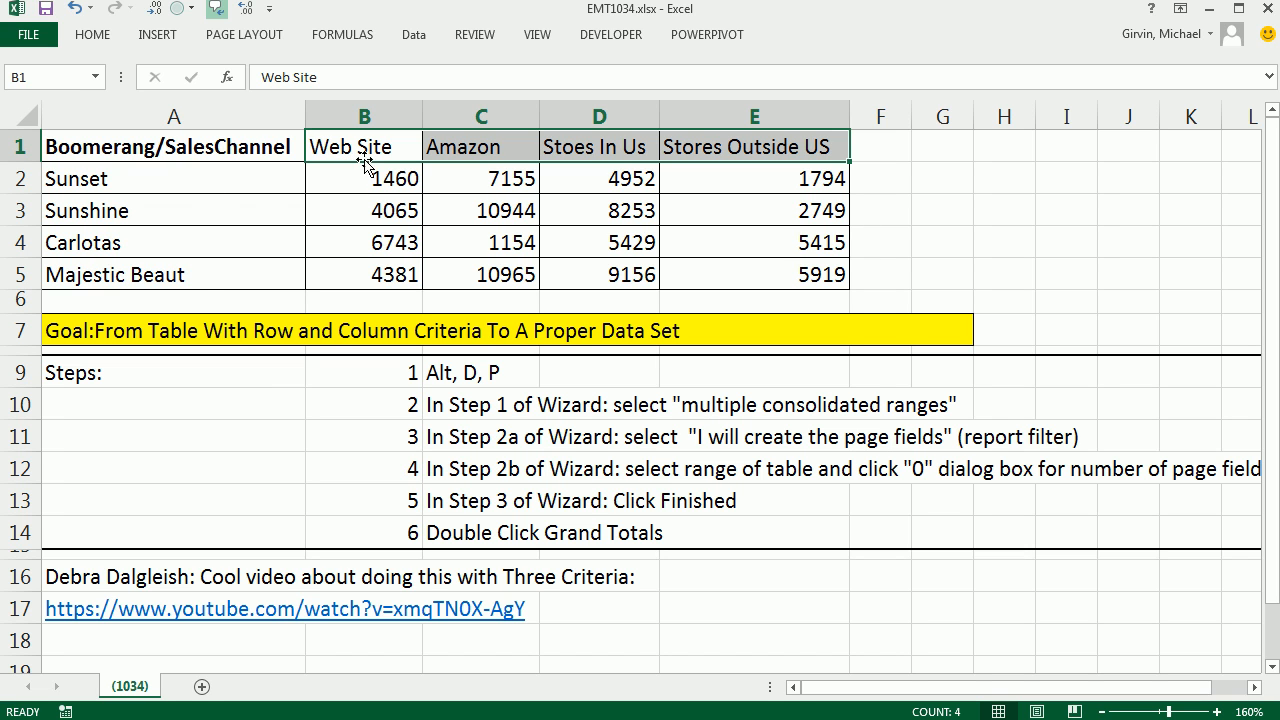
mouse_move(432, 188)
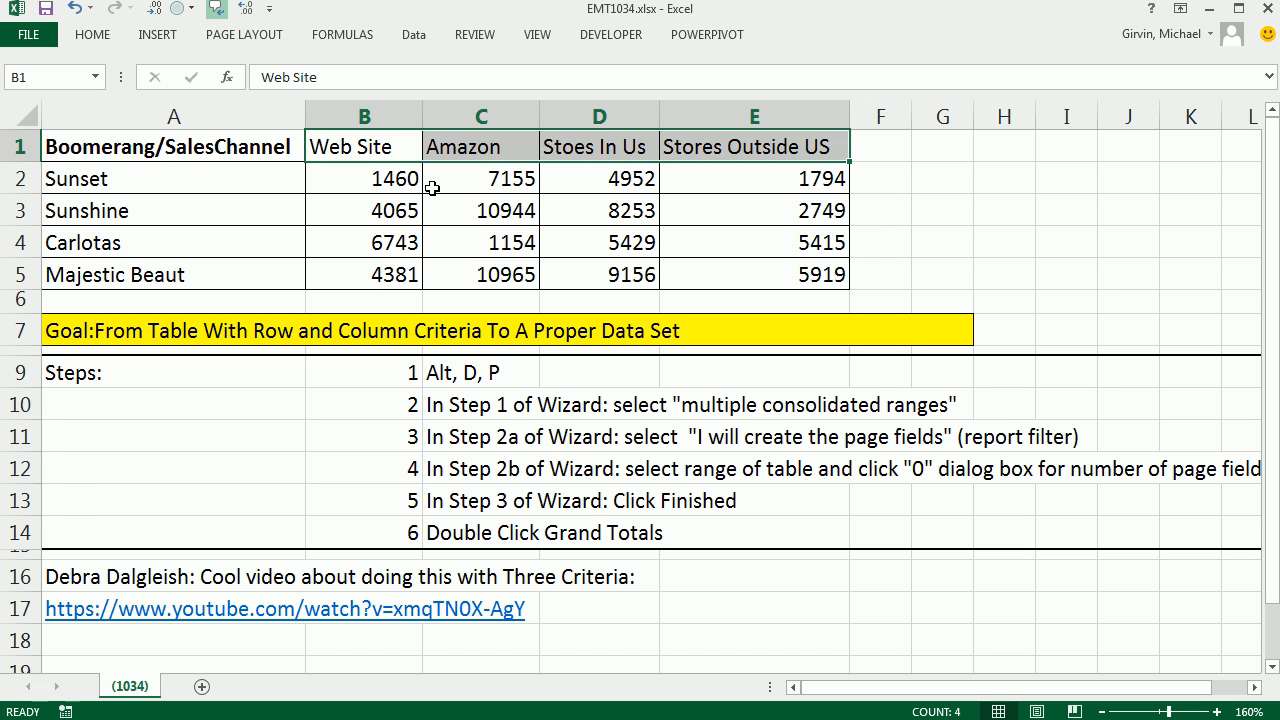
mouse_move(278, 178)
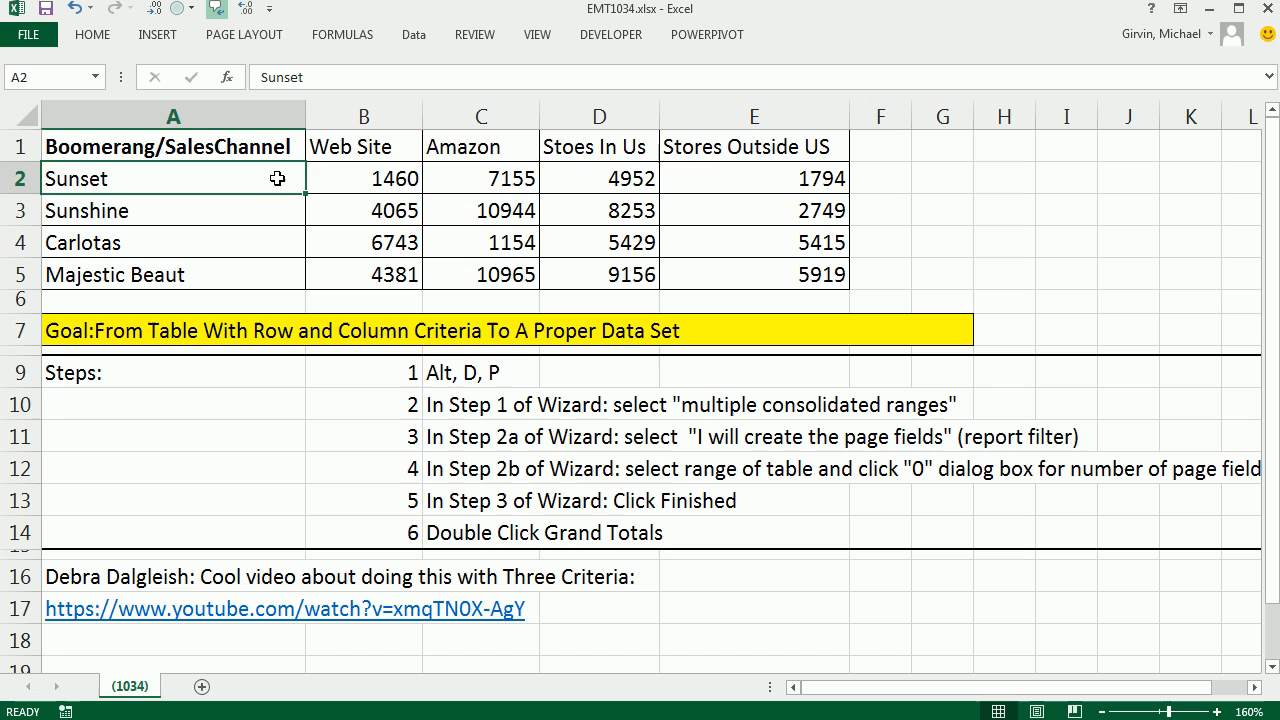
mouse_move(365, 147)
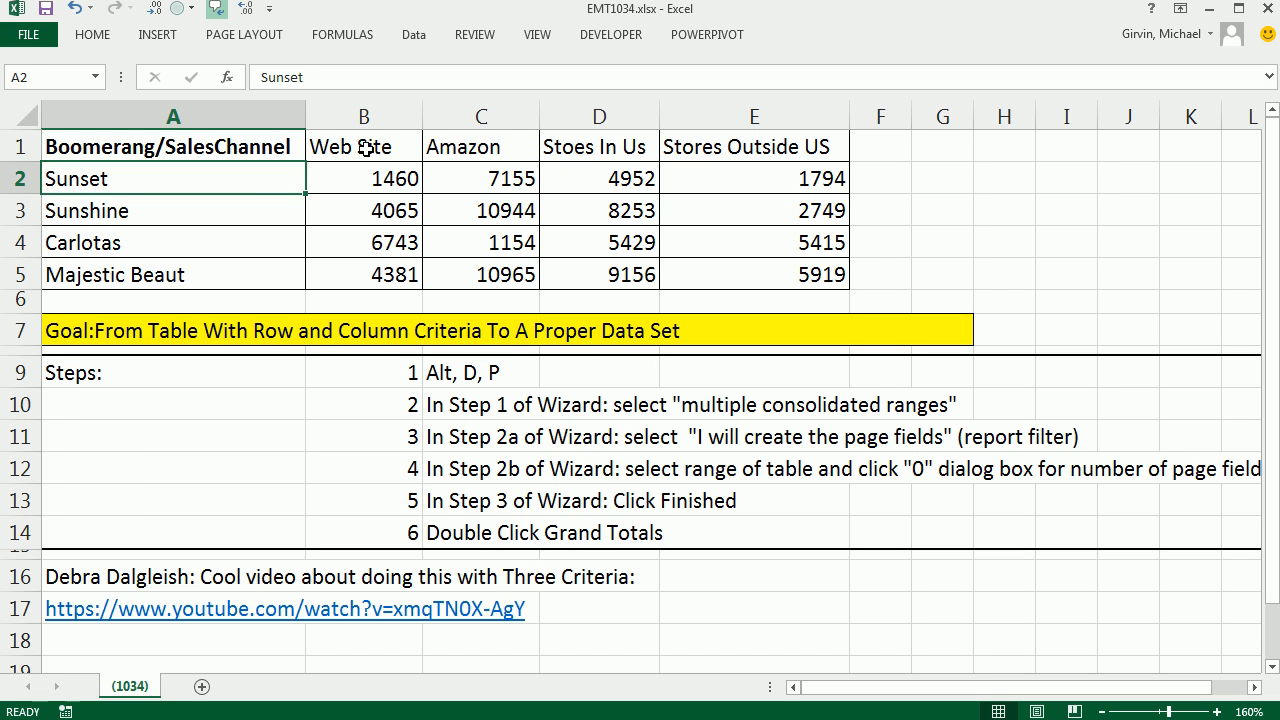
left_click(363, 146)
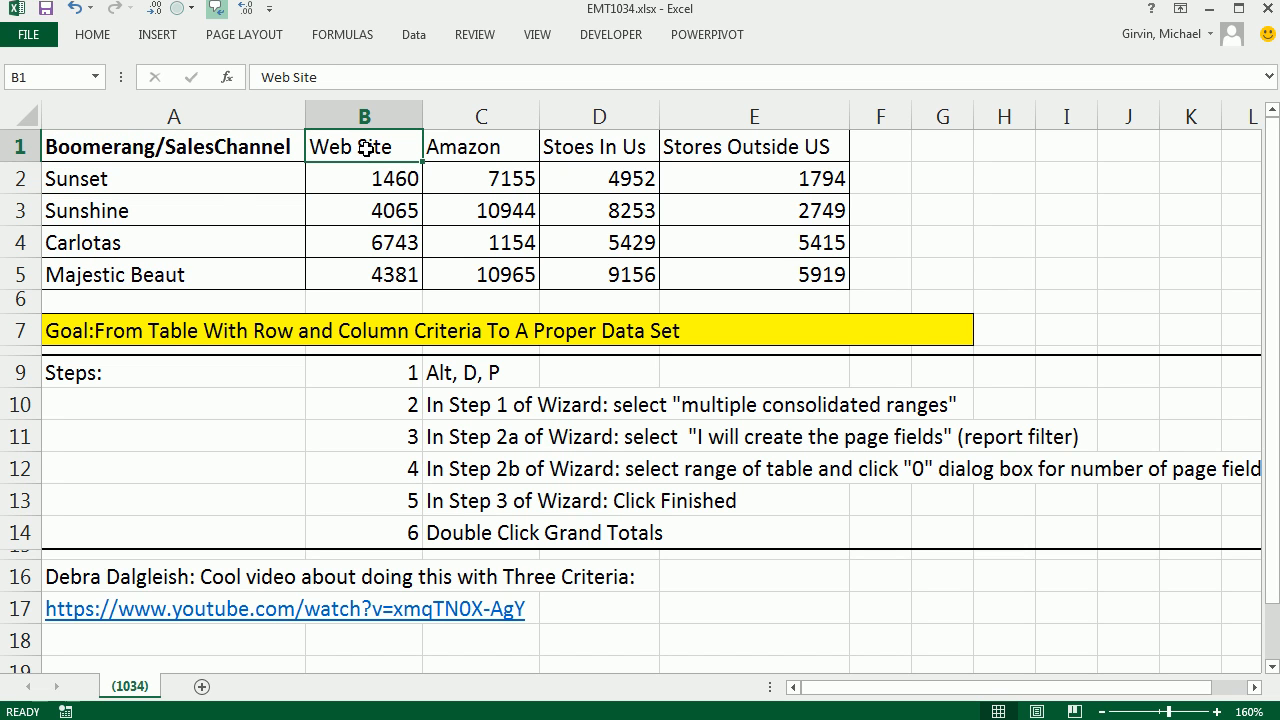
left_click(481, 146)
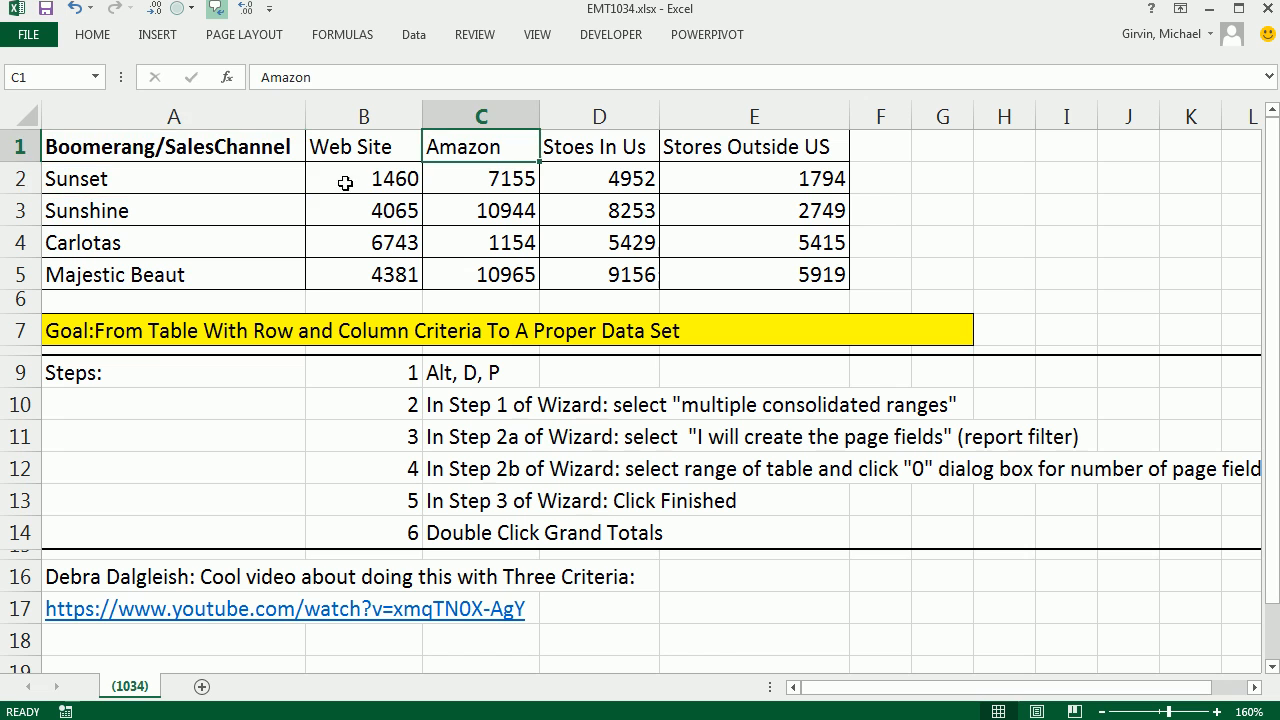
left_click(598, 146)
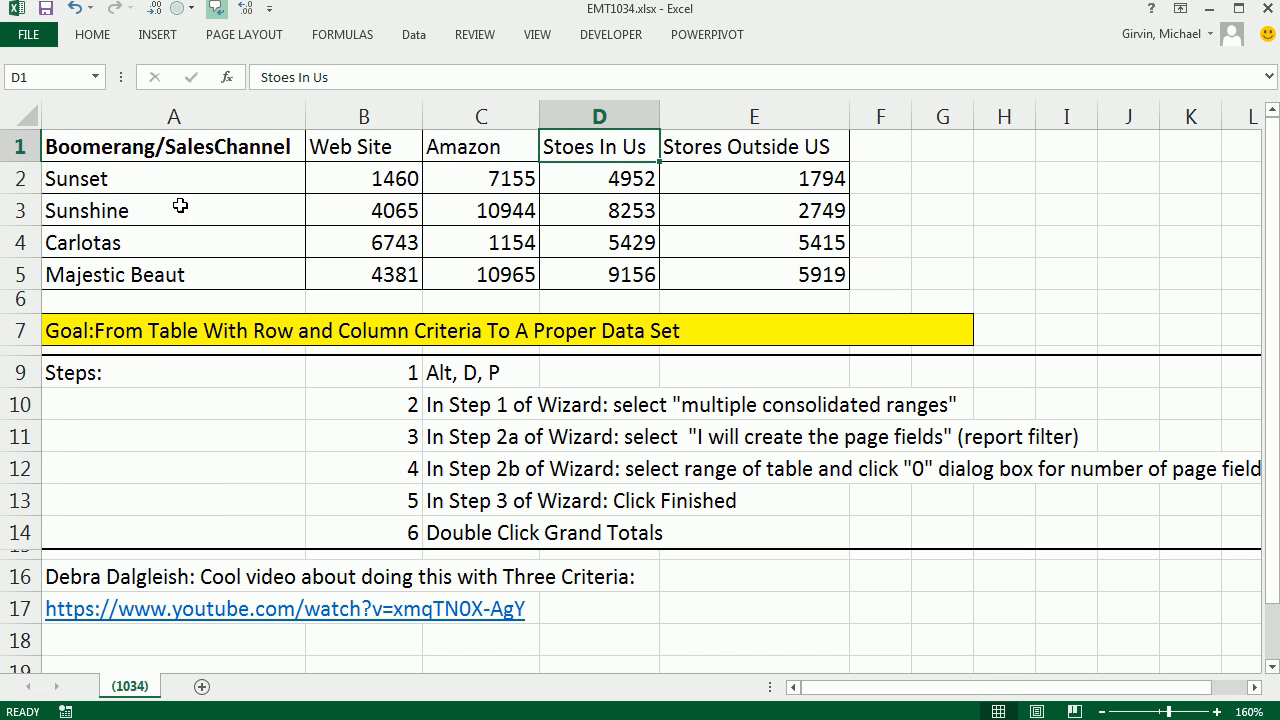
left_click(754, 146)
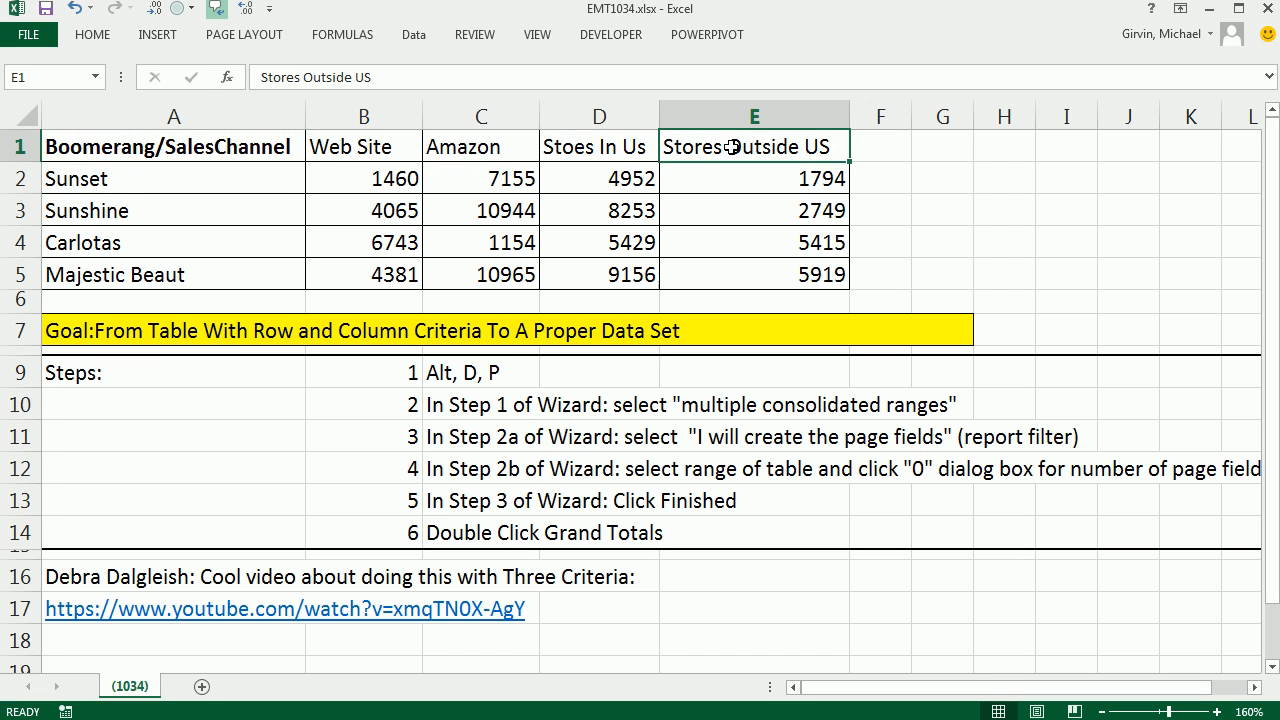
mouse_move(747, 258)
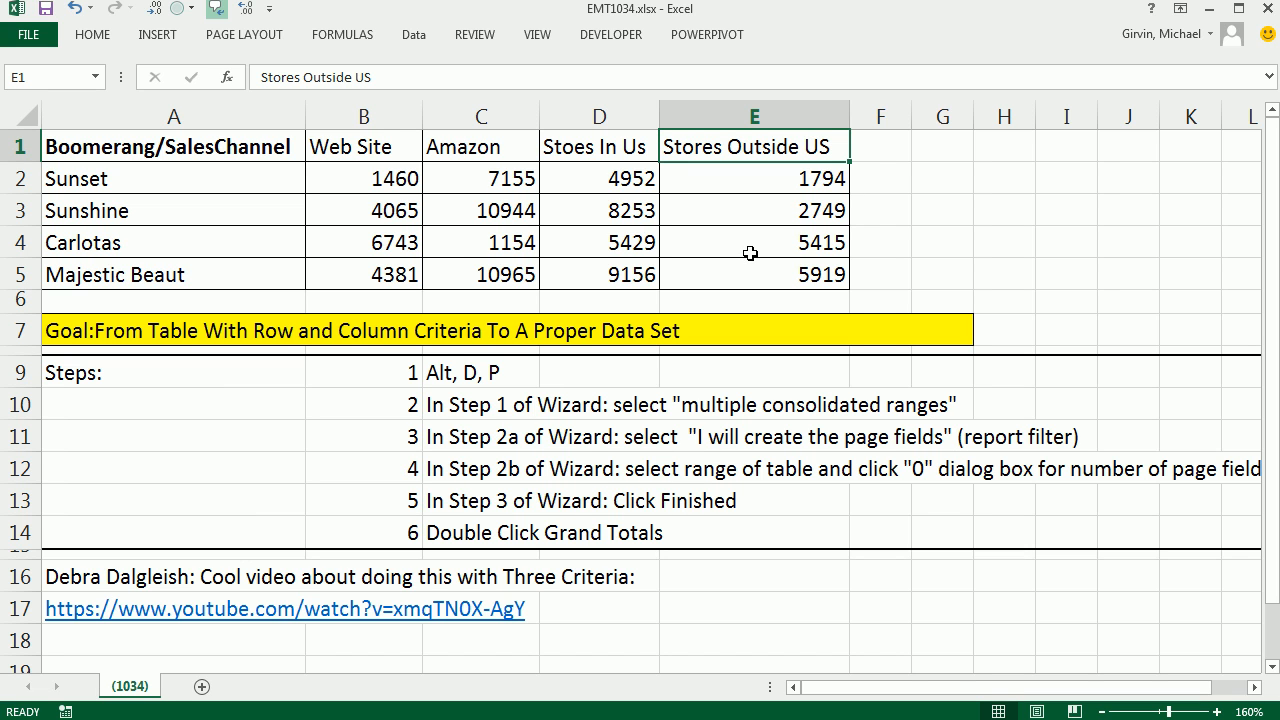
mouse_move(287, 247)
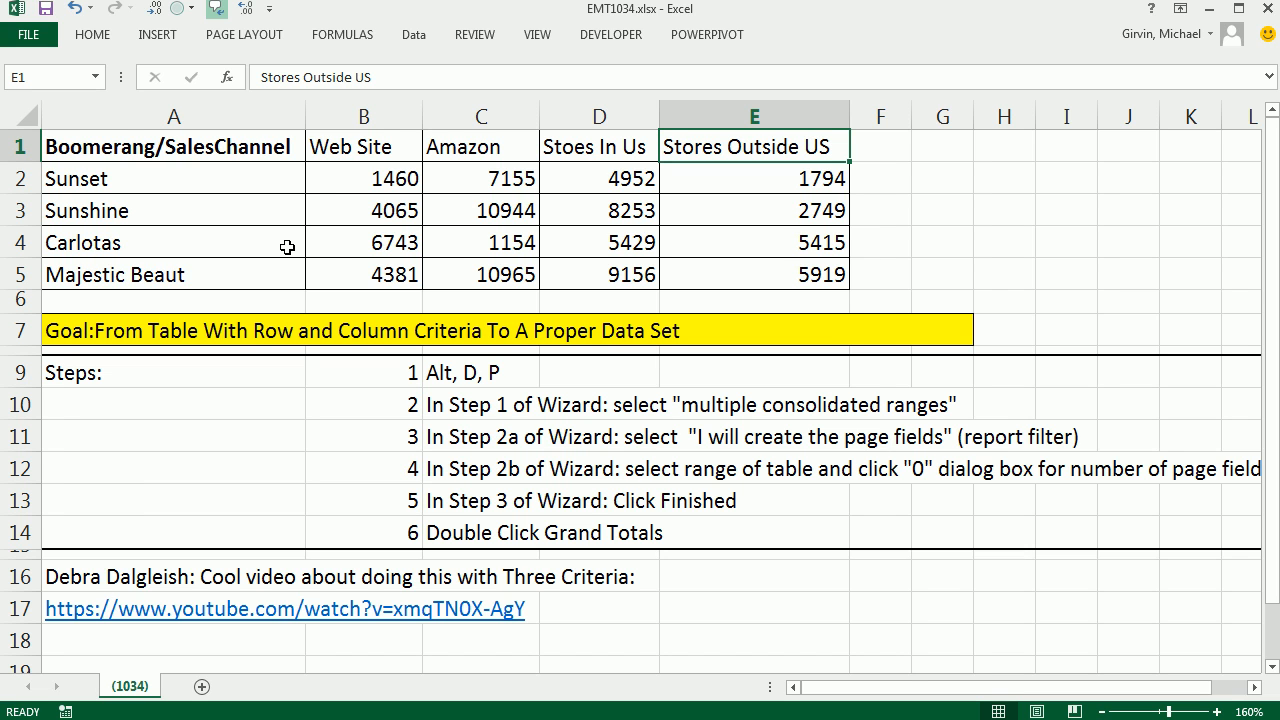
mouse_move(182, 152)
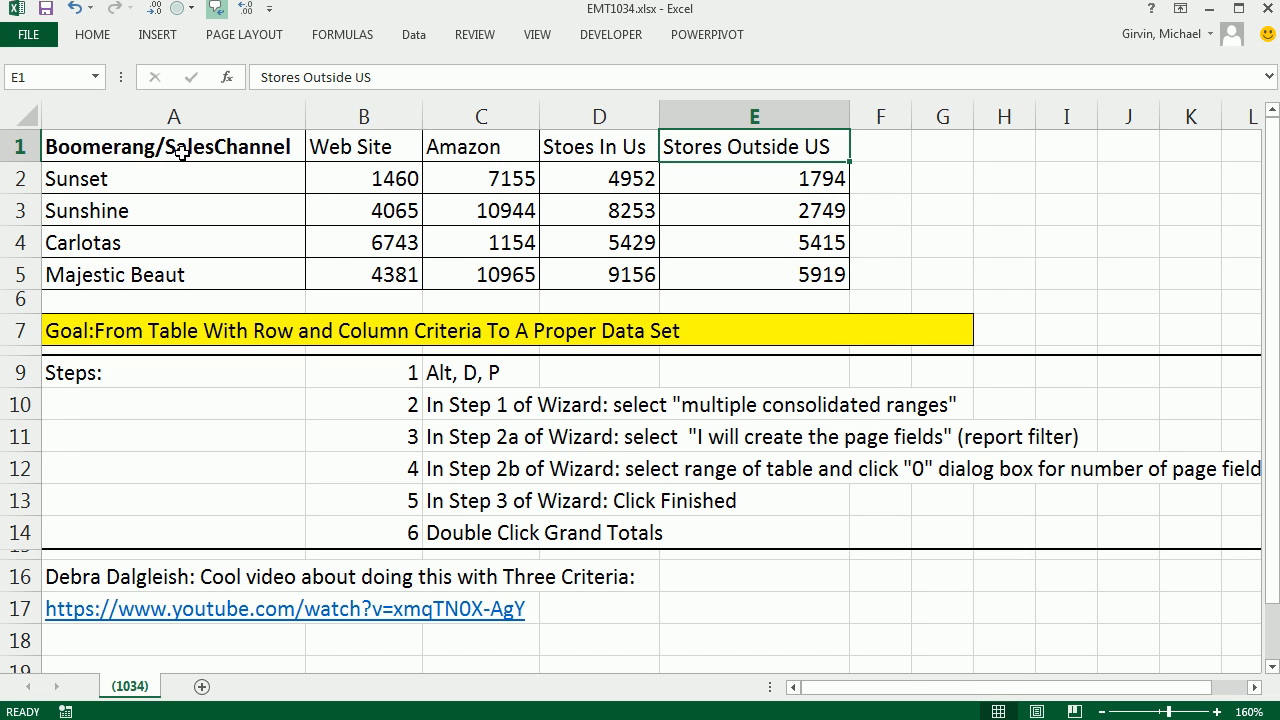
left_click(76, 178)
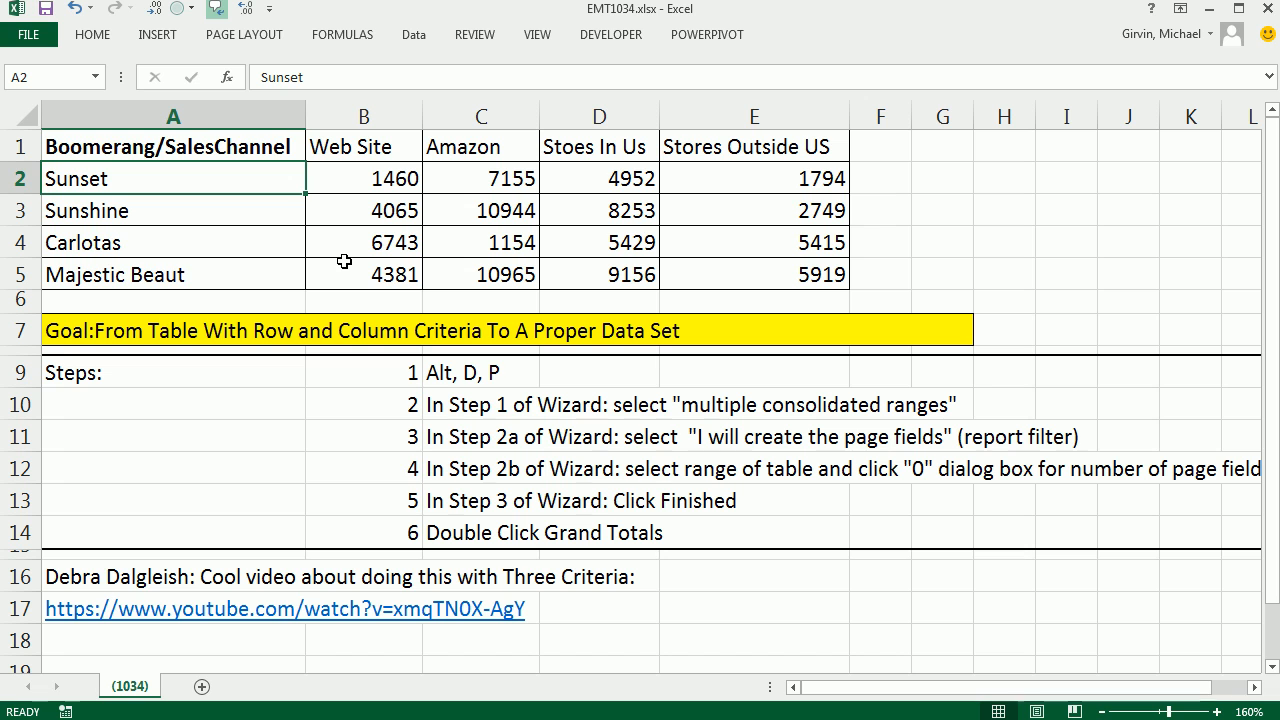
mouse_move(391, 390)
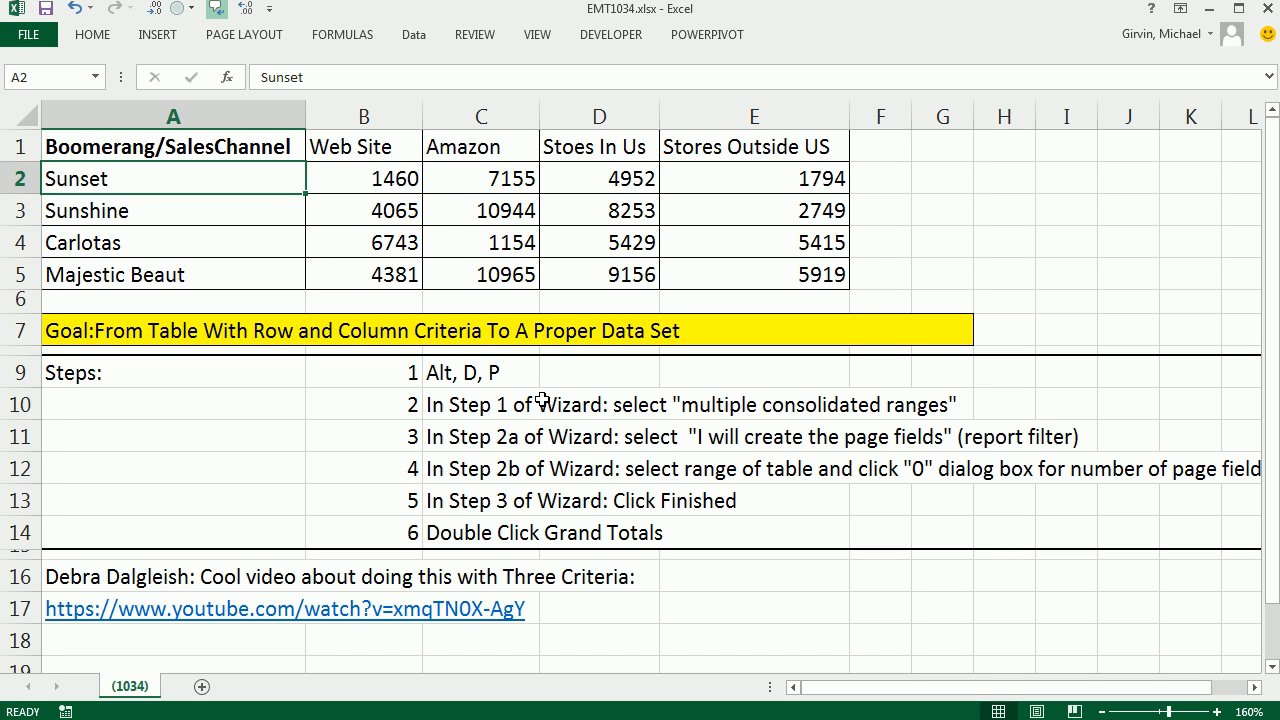
mouse_move(443, 358)
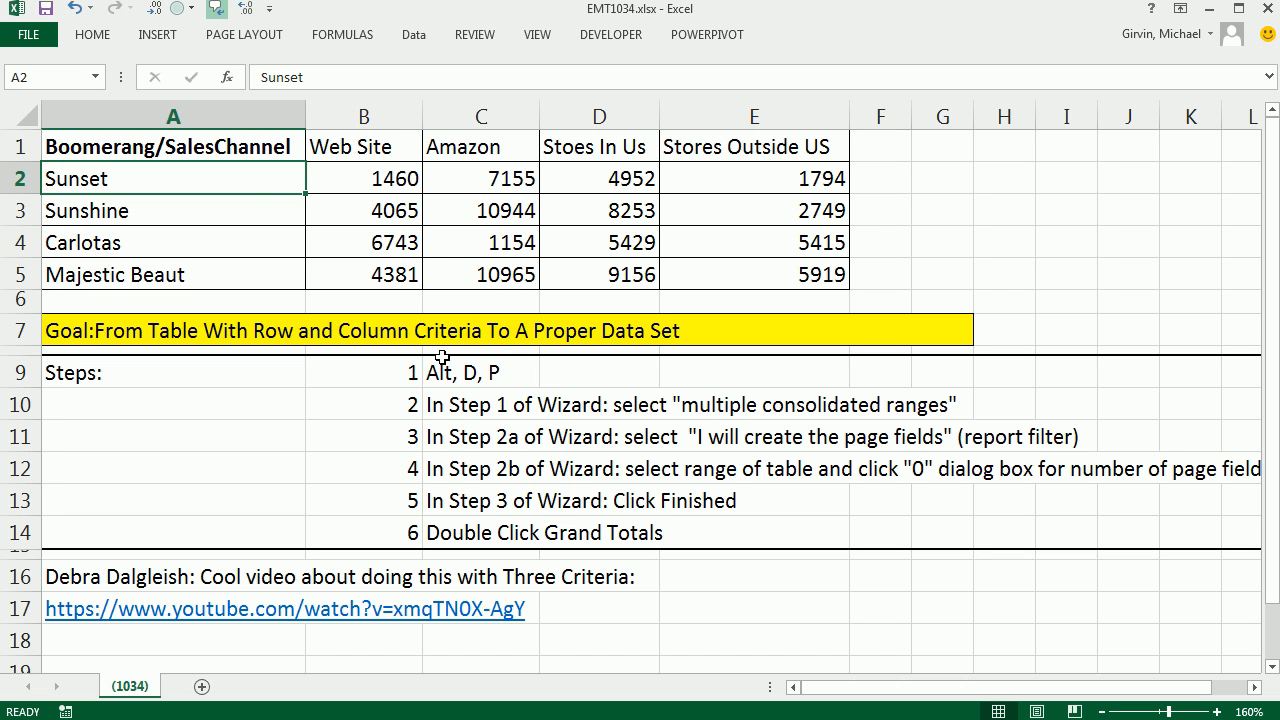
key("alt")
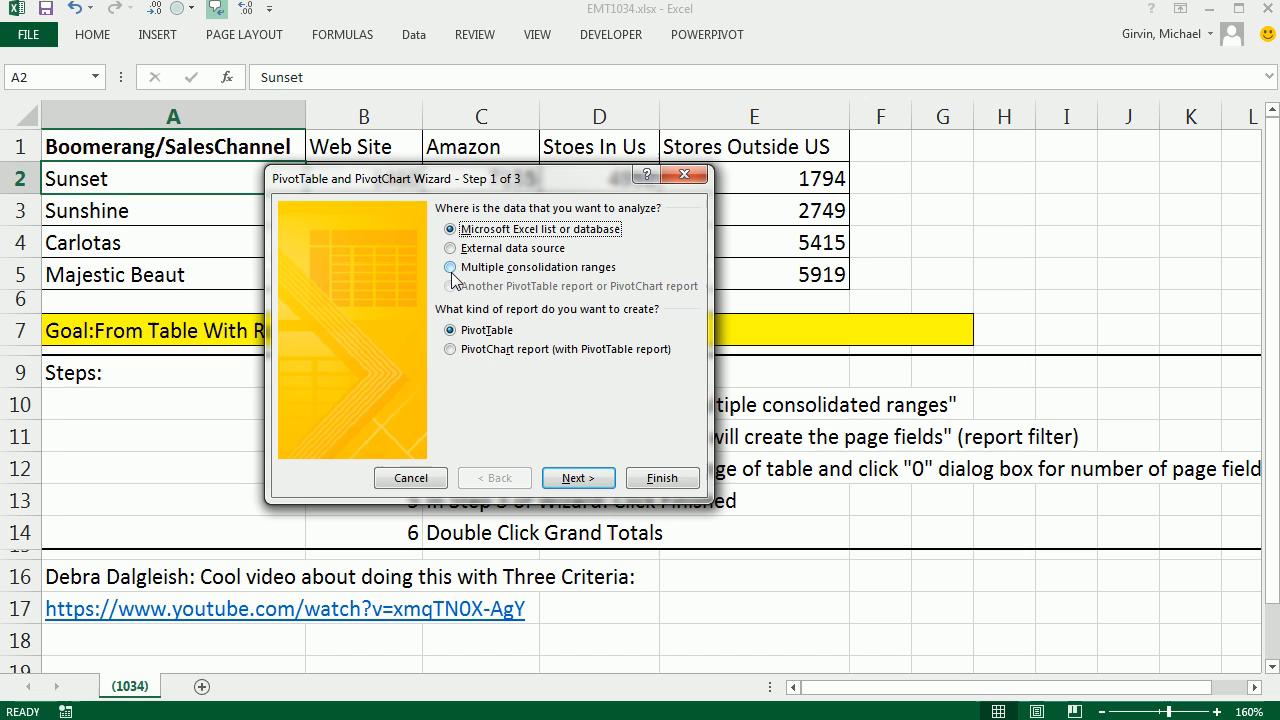
- Choose 'Multiple consolidation ranges' as the wizard's data source and continue to step 2a
left_click(450, 267)
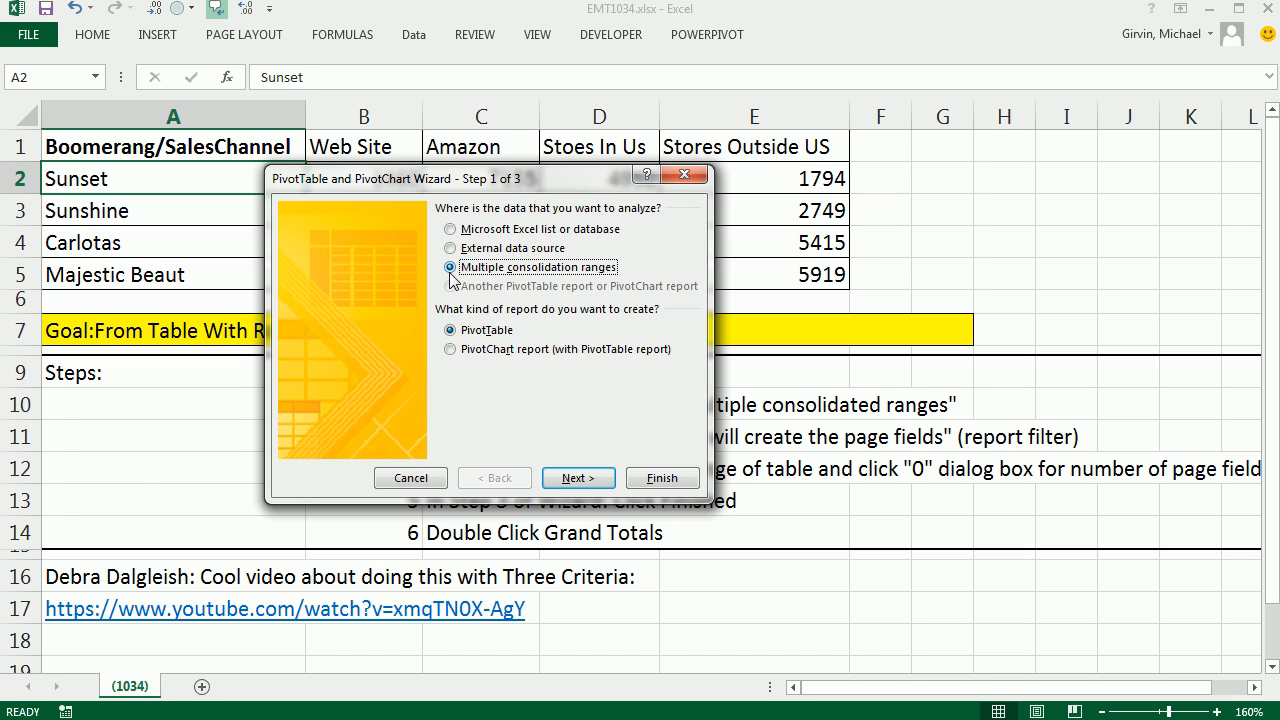
mouse_move(604, 275)
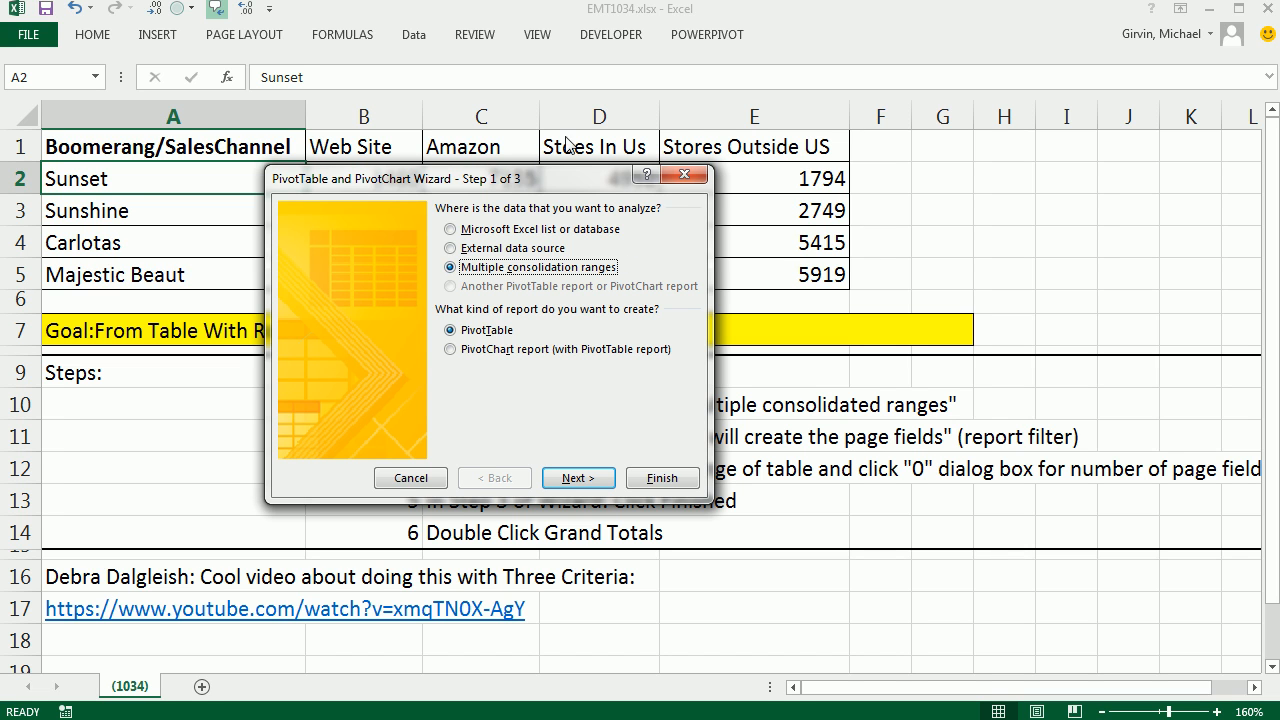
mouse_move(444, 234)
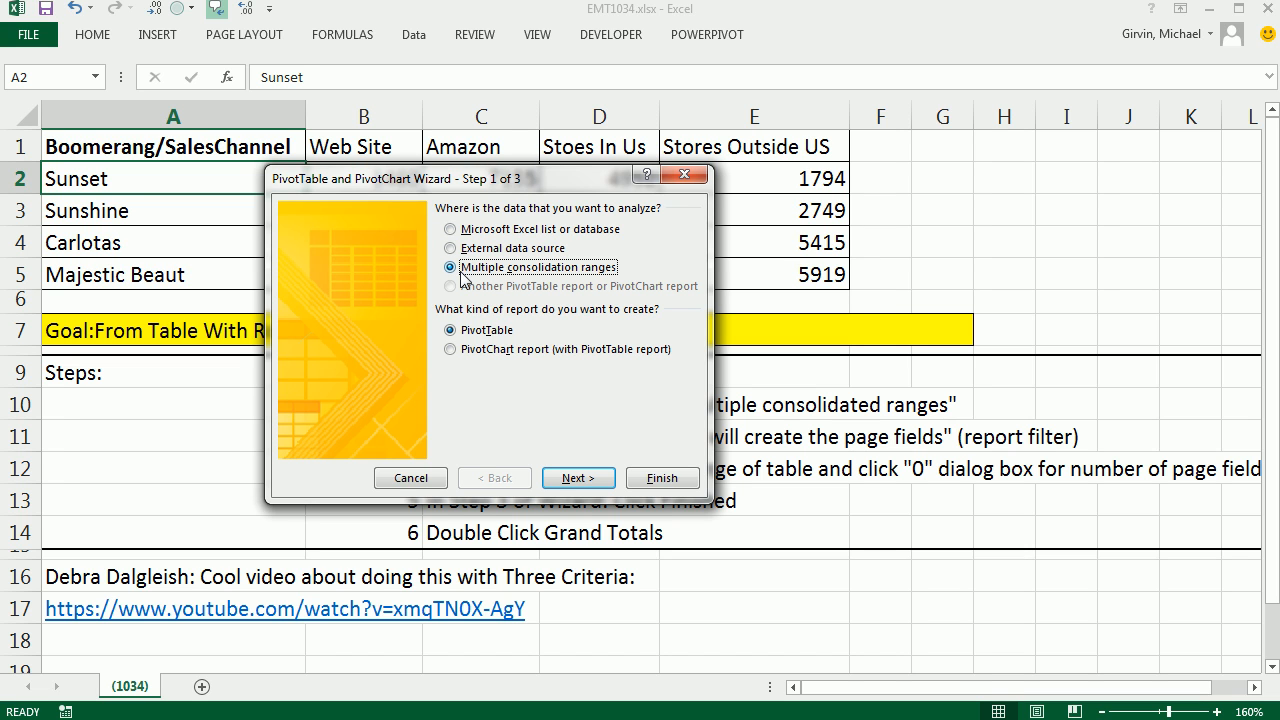
mouse_move(590, 448)
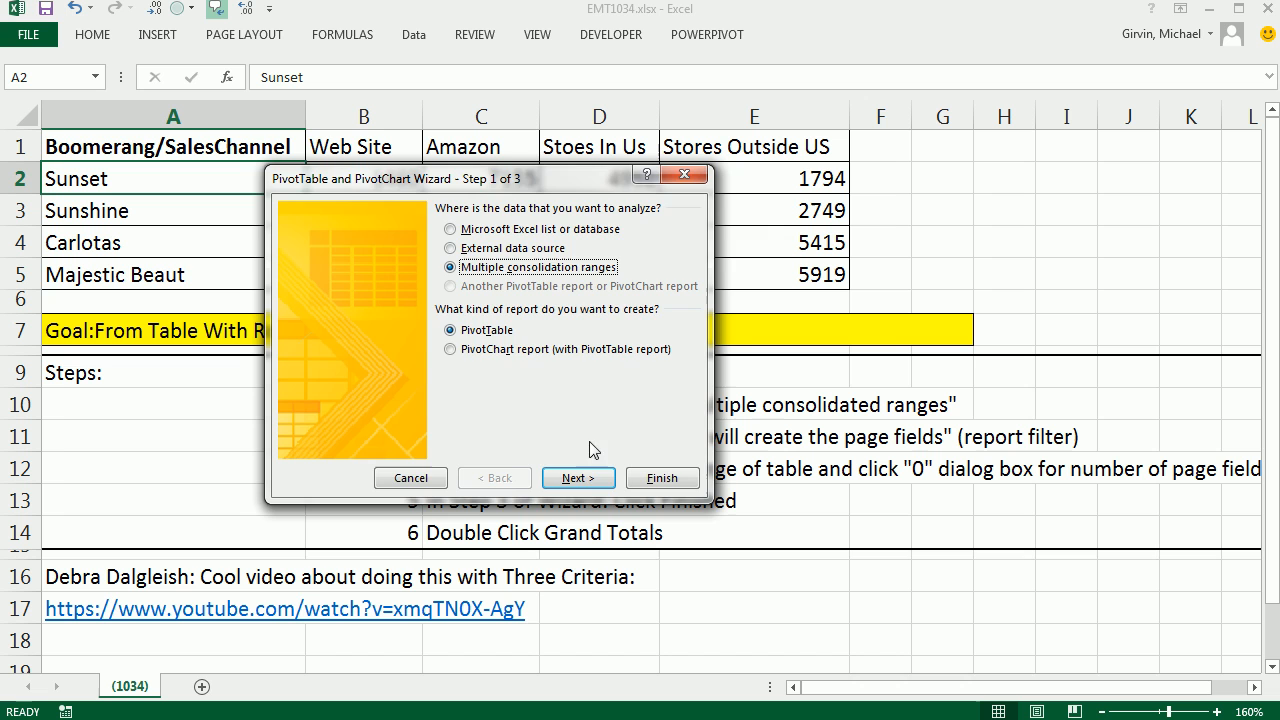
left_click(577, 477)
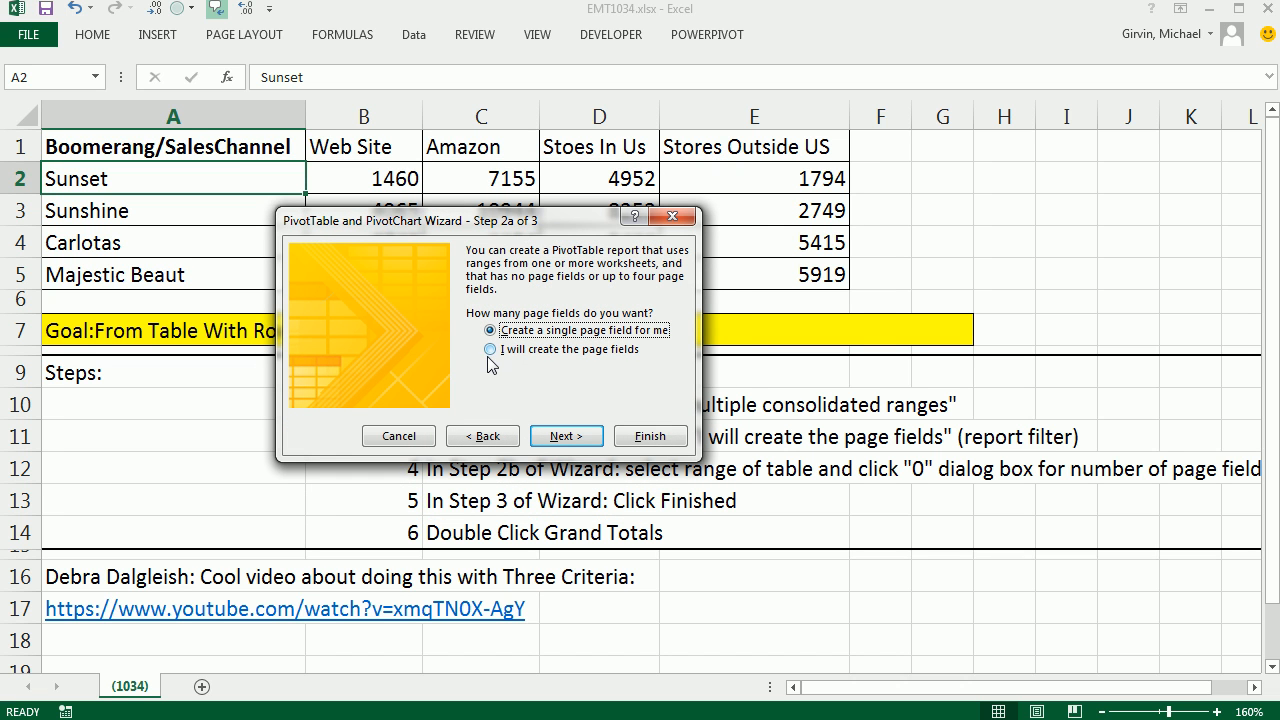
- Select 'I will create the page fields' and continue to step 2b
left_click(490, 349)
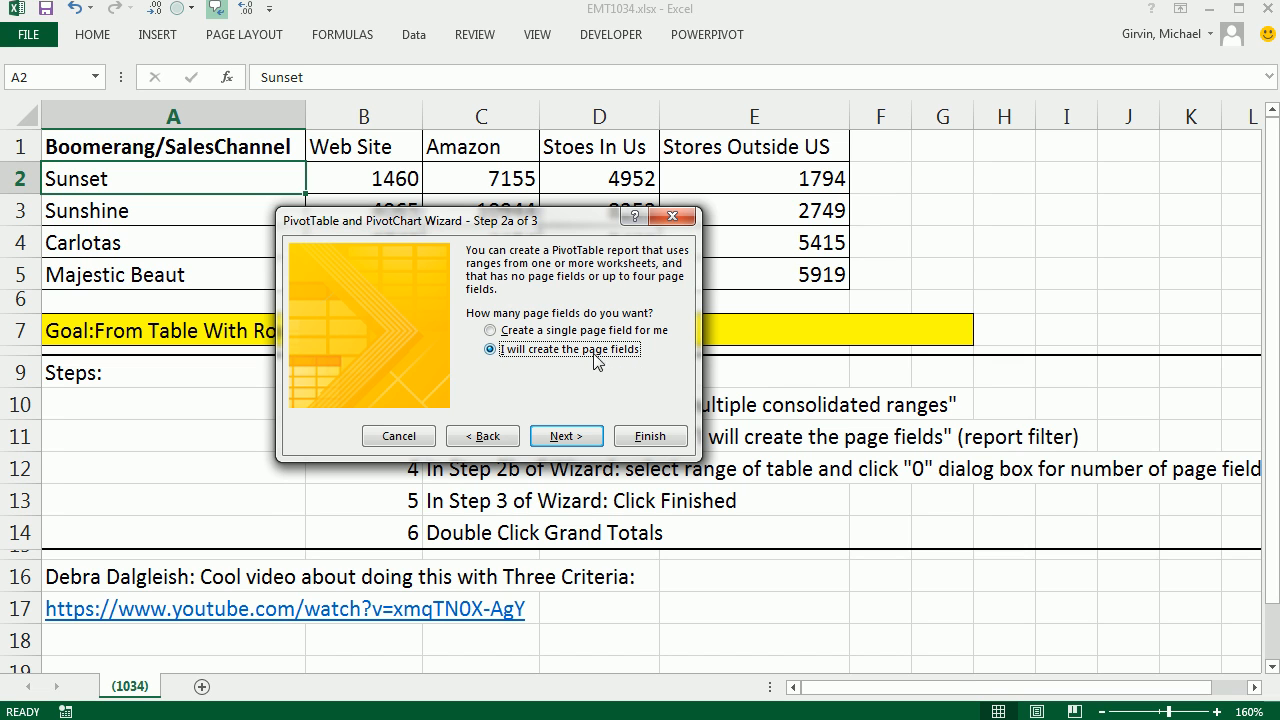
mouse_move(575, 408)
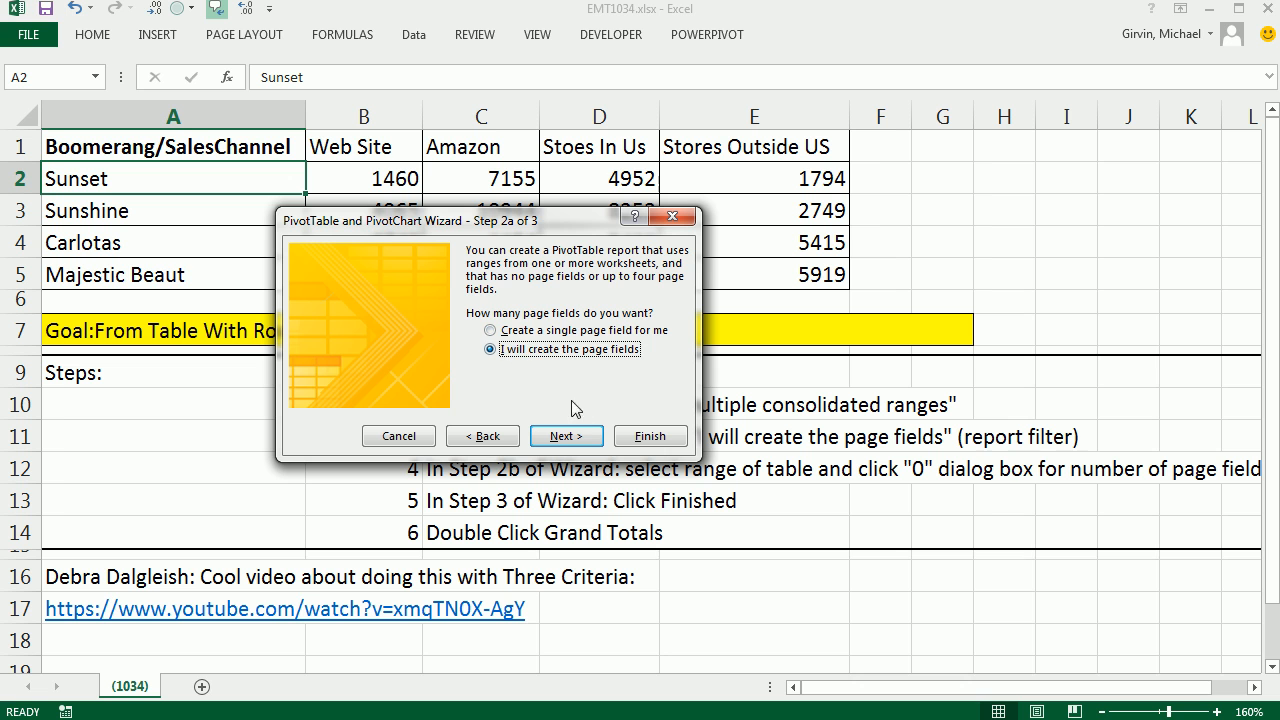
left_click(565, 435)
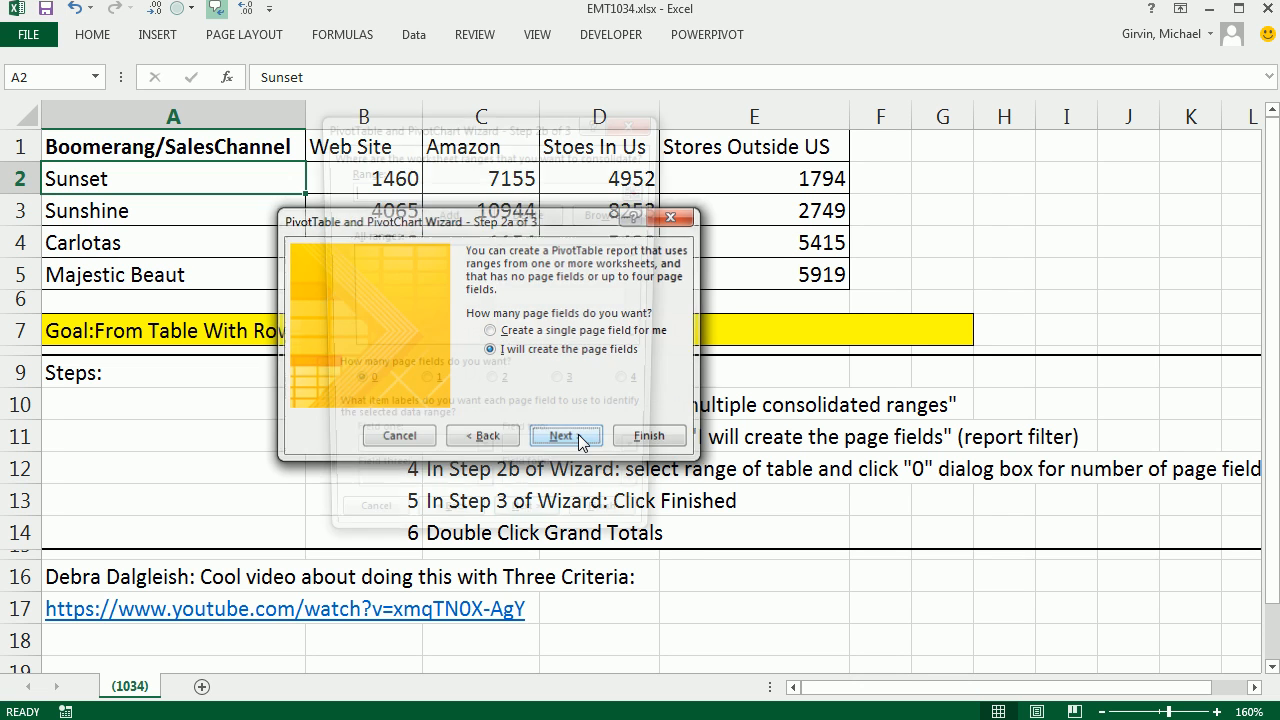
- Add range A1:E5 with 0 page fields and place the PivotTable on a new worksheet
left_click(565, 435)
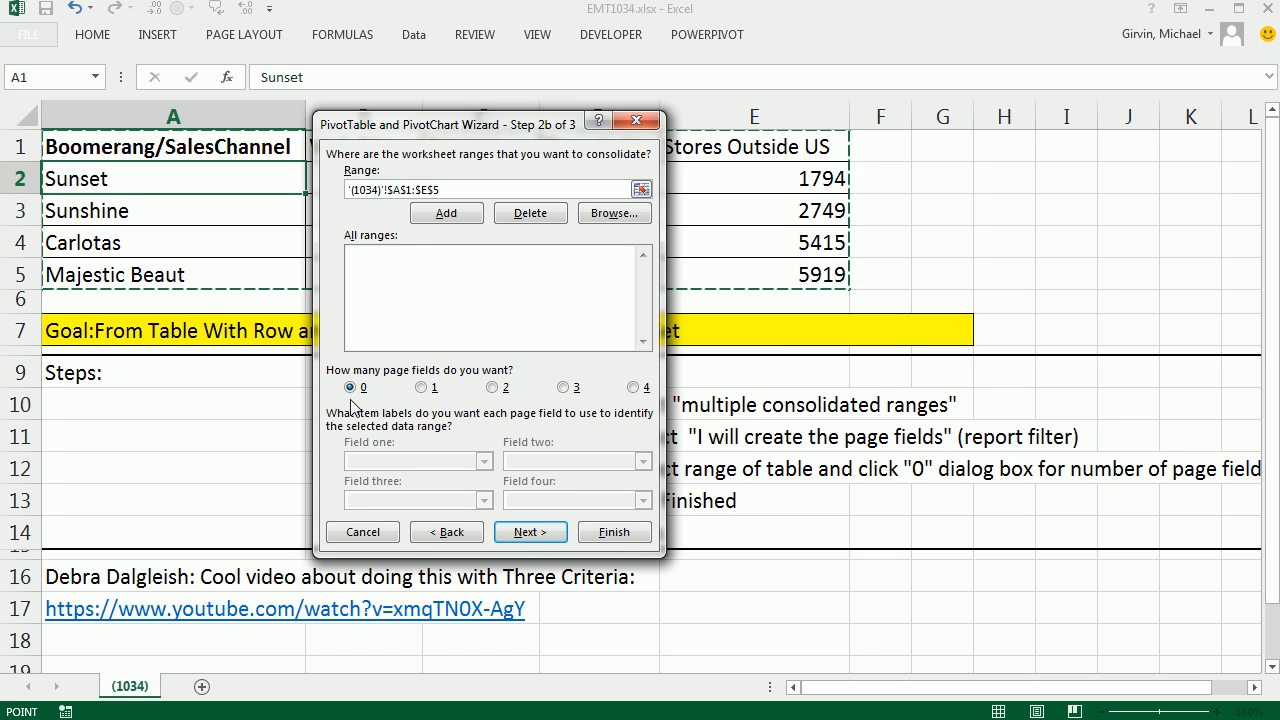
left_click(531, 531)
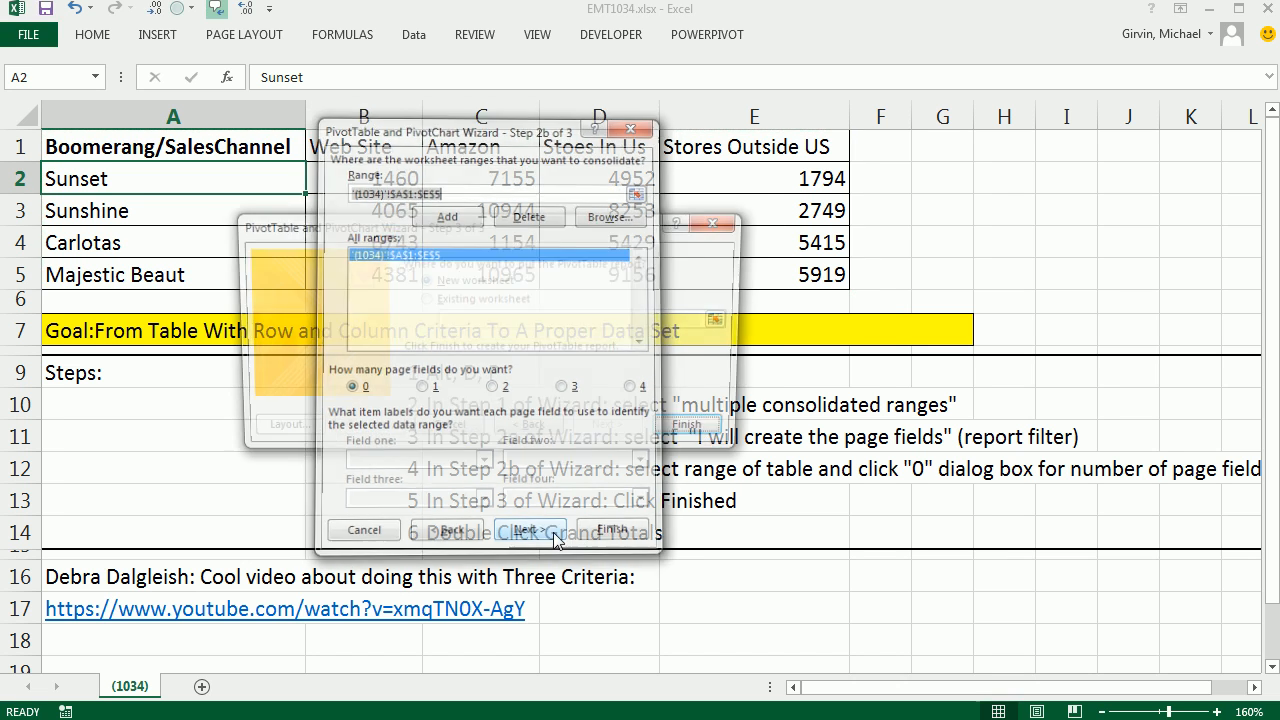
left_click(528, 530)
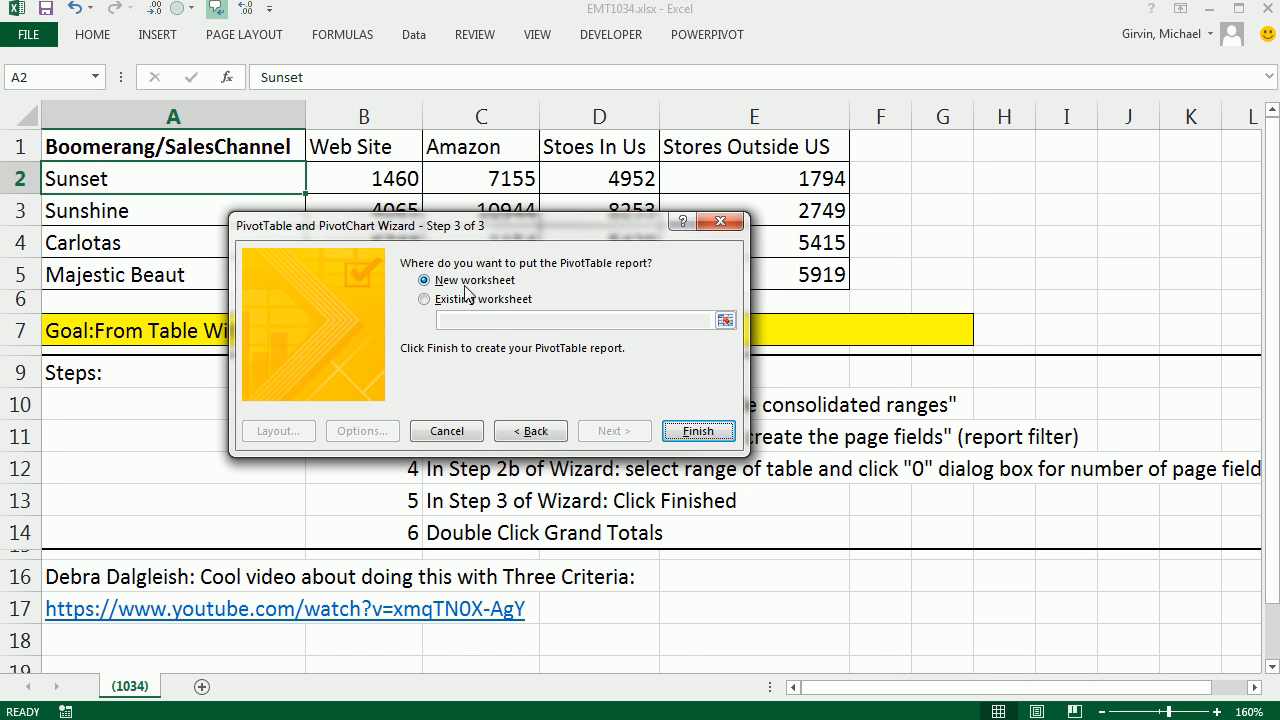
left_click(698, 430)
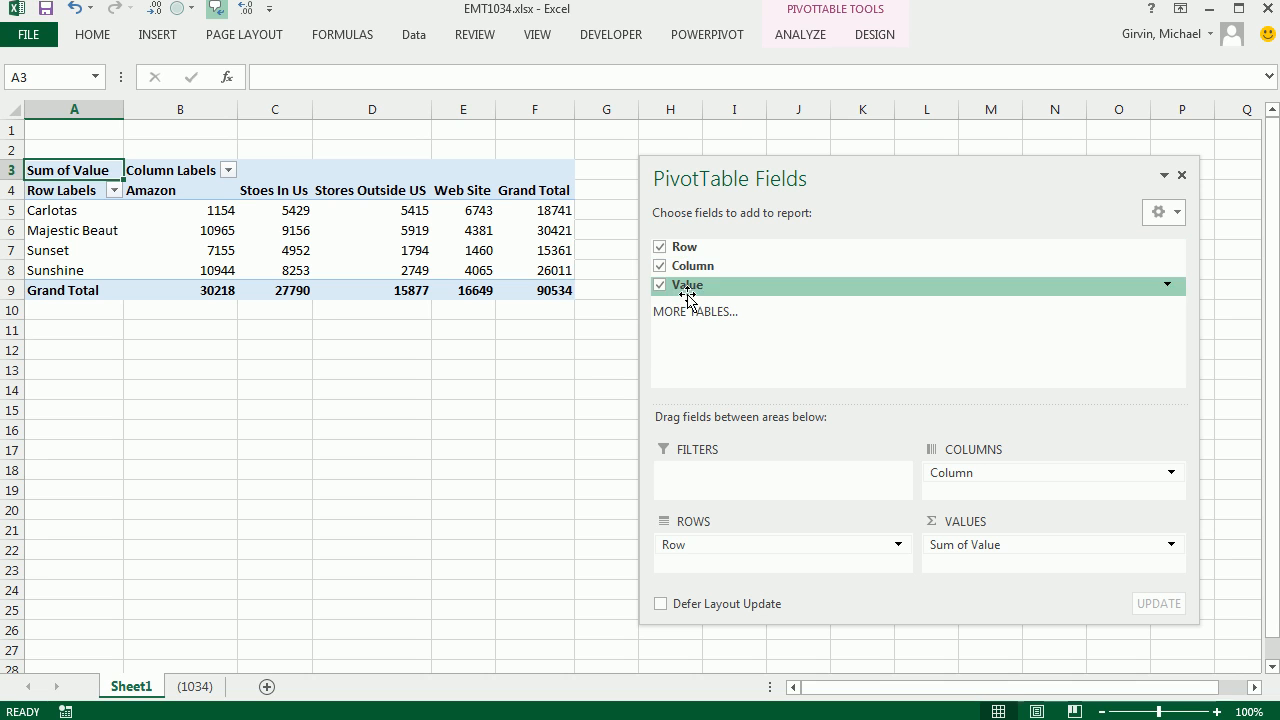
mouse_move(555, 290)
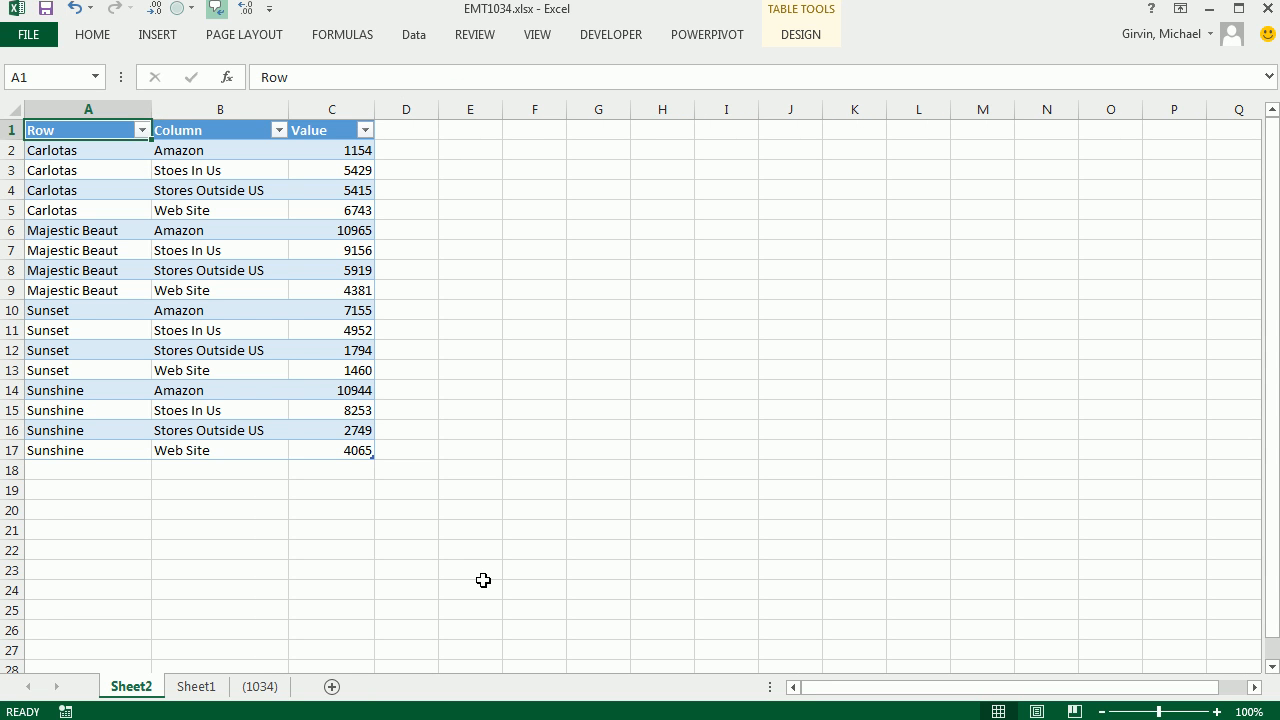
- Rename headers A1:C1 to Boomerangs, Sales Channel and Units
type("Boomeran")
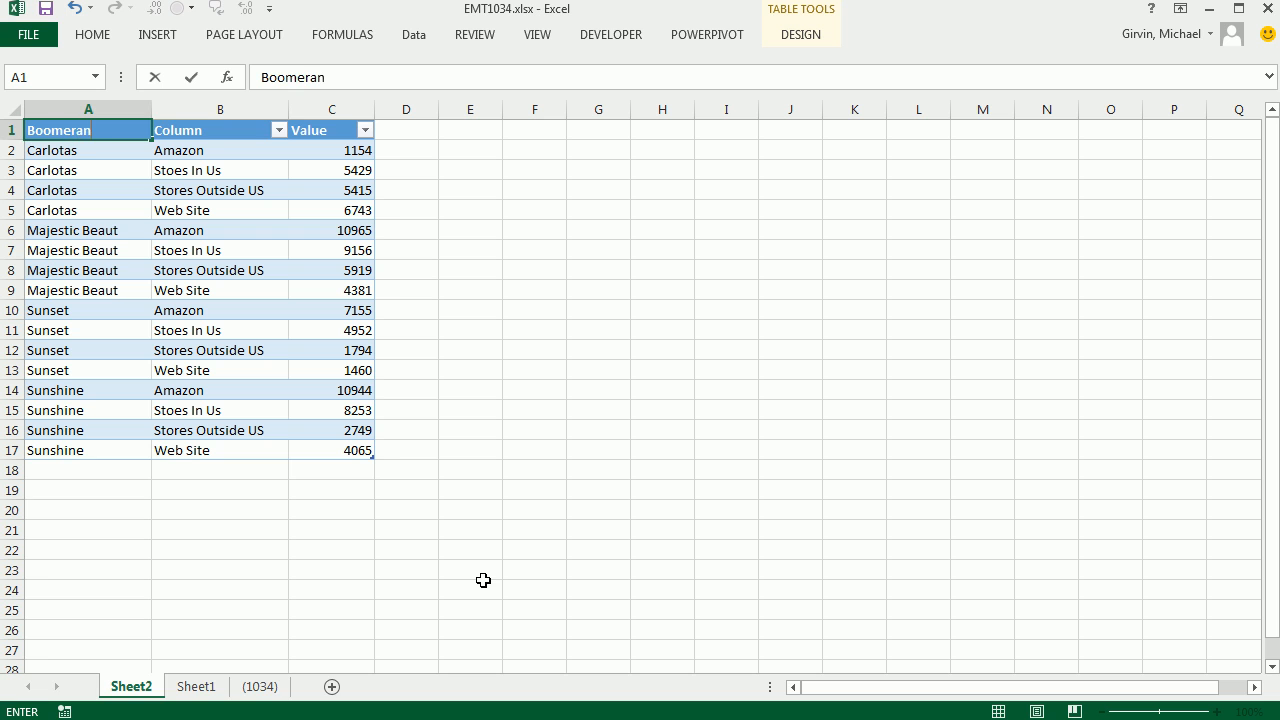
type("Sales Channel")
left_click(332, 130)
type("Un")
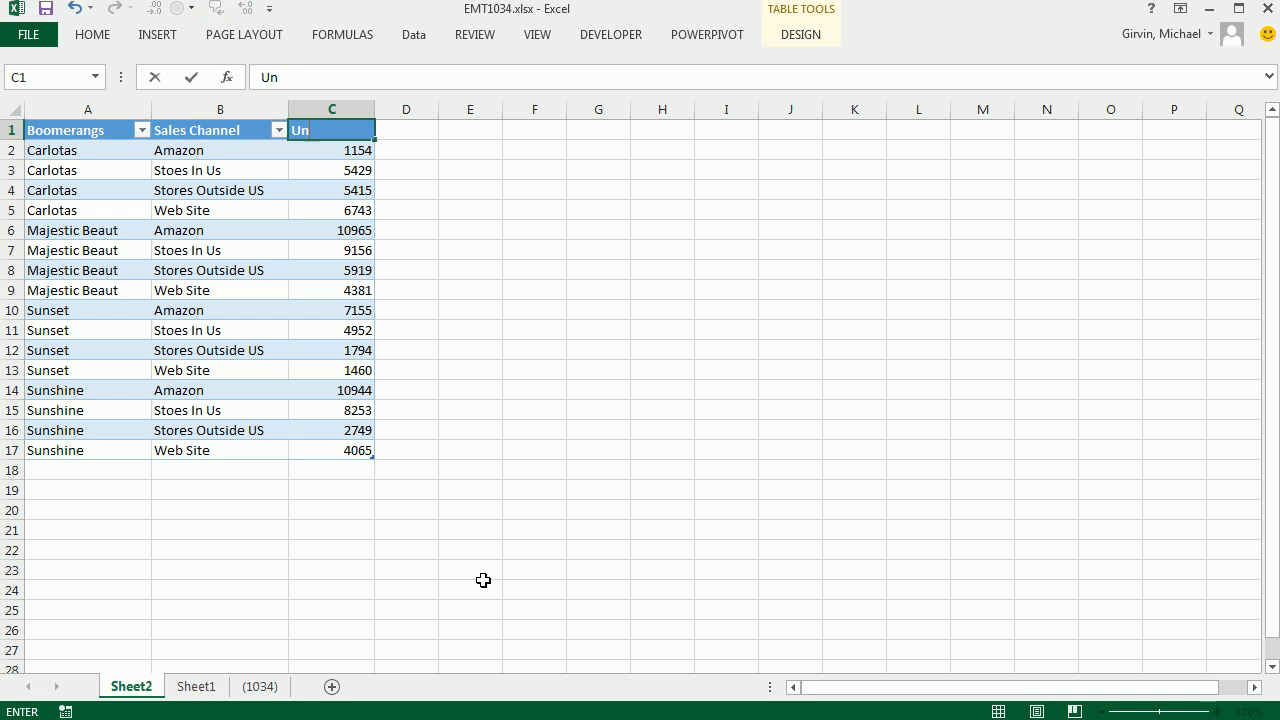
left_click(652, 558)
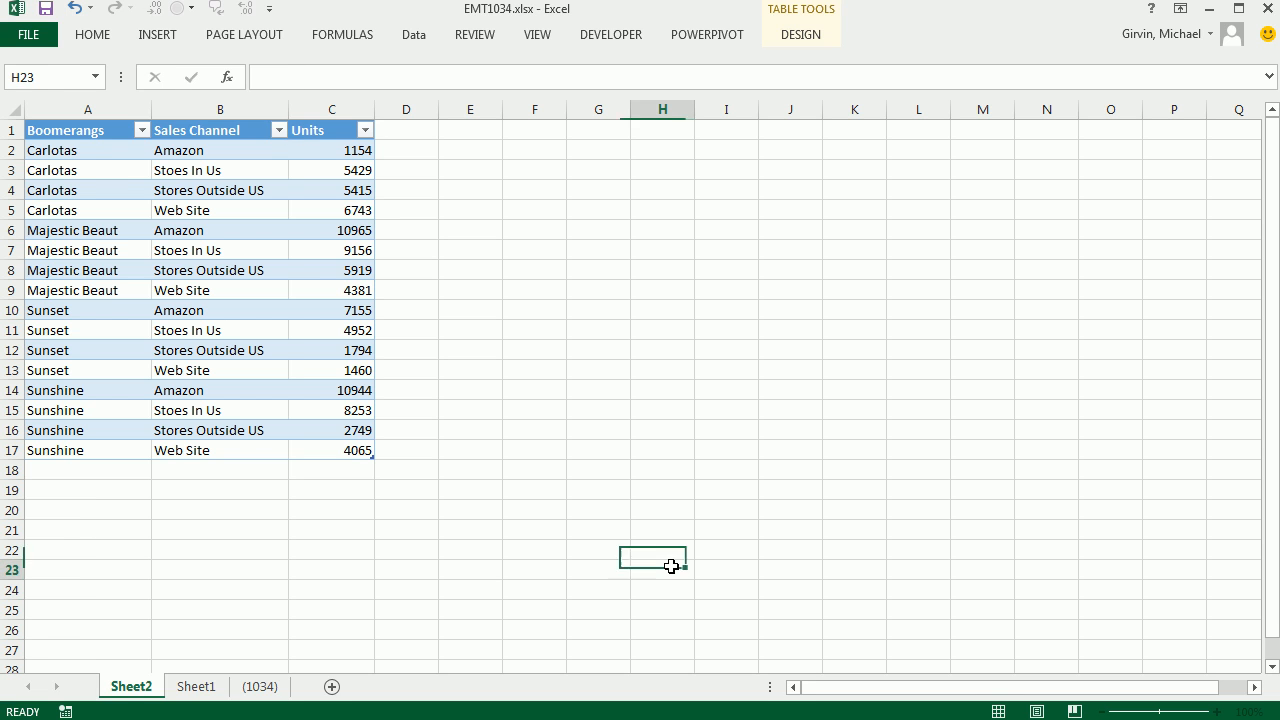
- Highlight the Sunshine rows and Majestic Beaut Web Site entry, then return to sheet (1034)
left_click(662, 569)
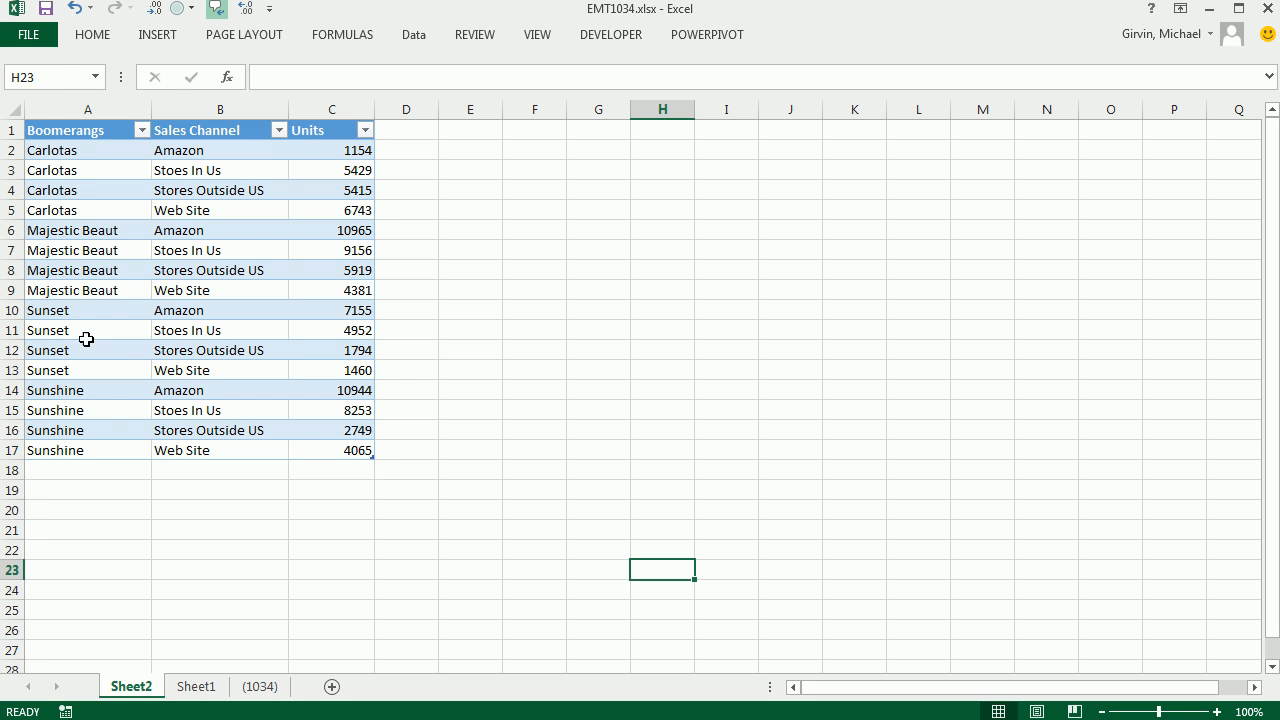
left_click_drag(88, 390, 219, 469)
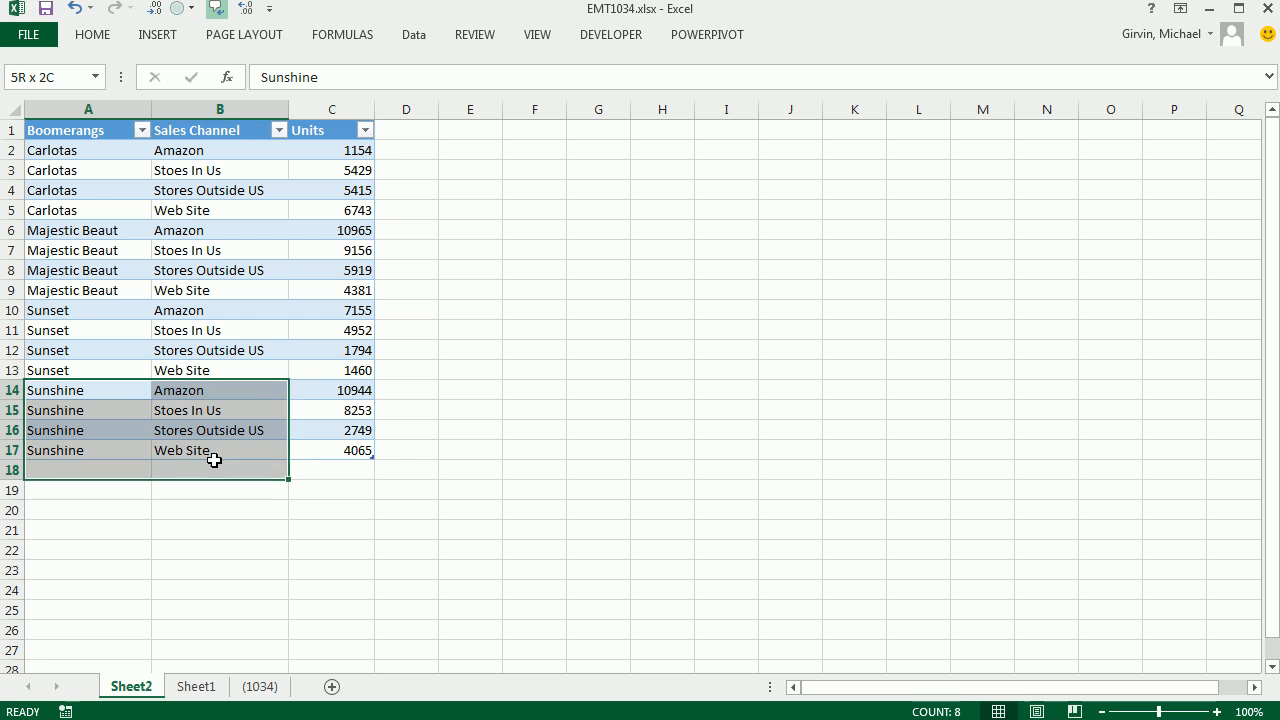
left_click(331, 390)
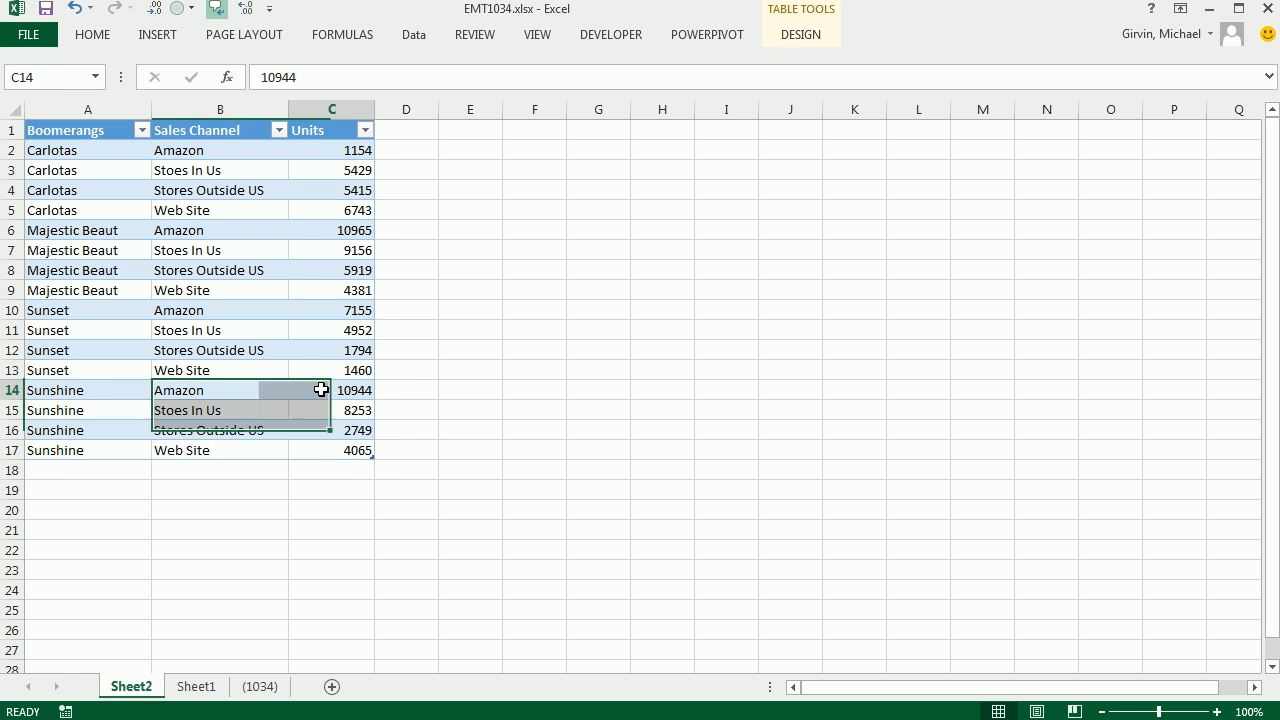
left_click(219, 290)
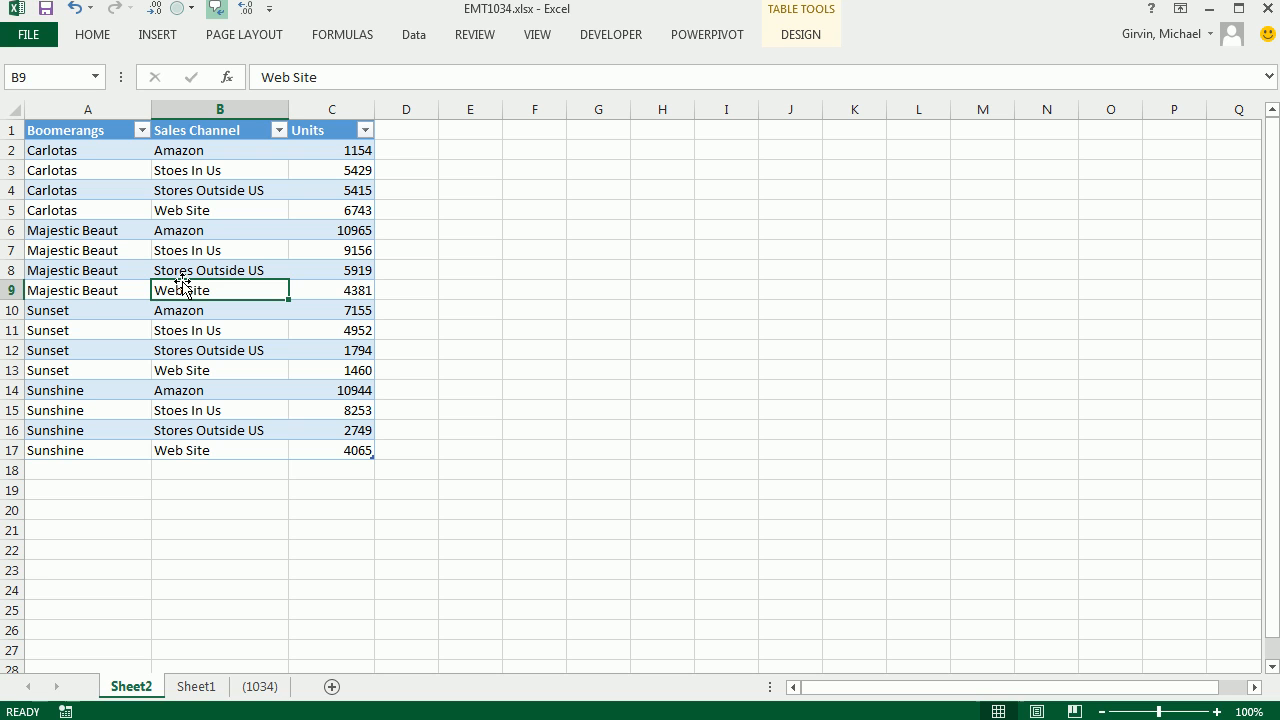
mouse_move(117, 361)
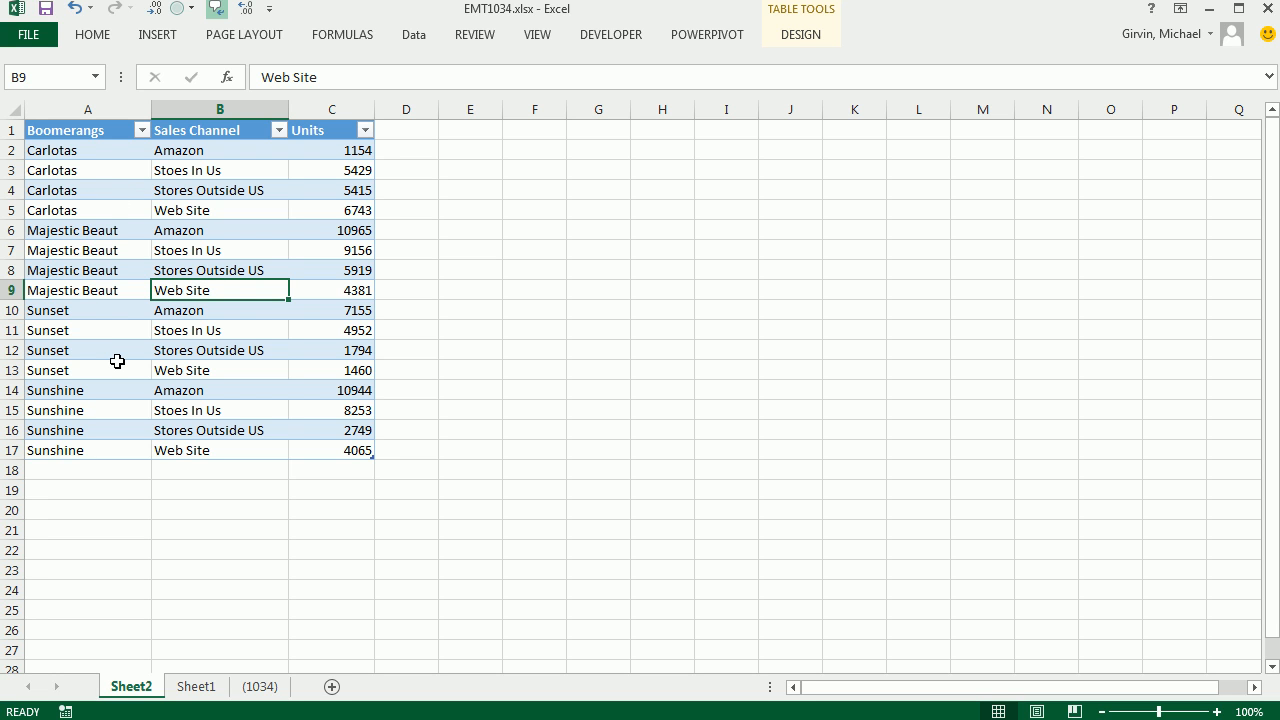
mouse_move(167, 360)
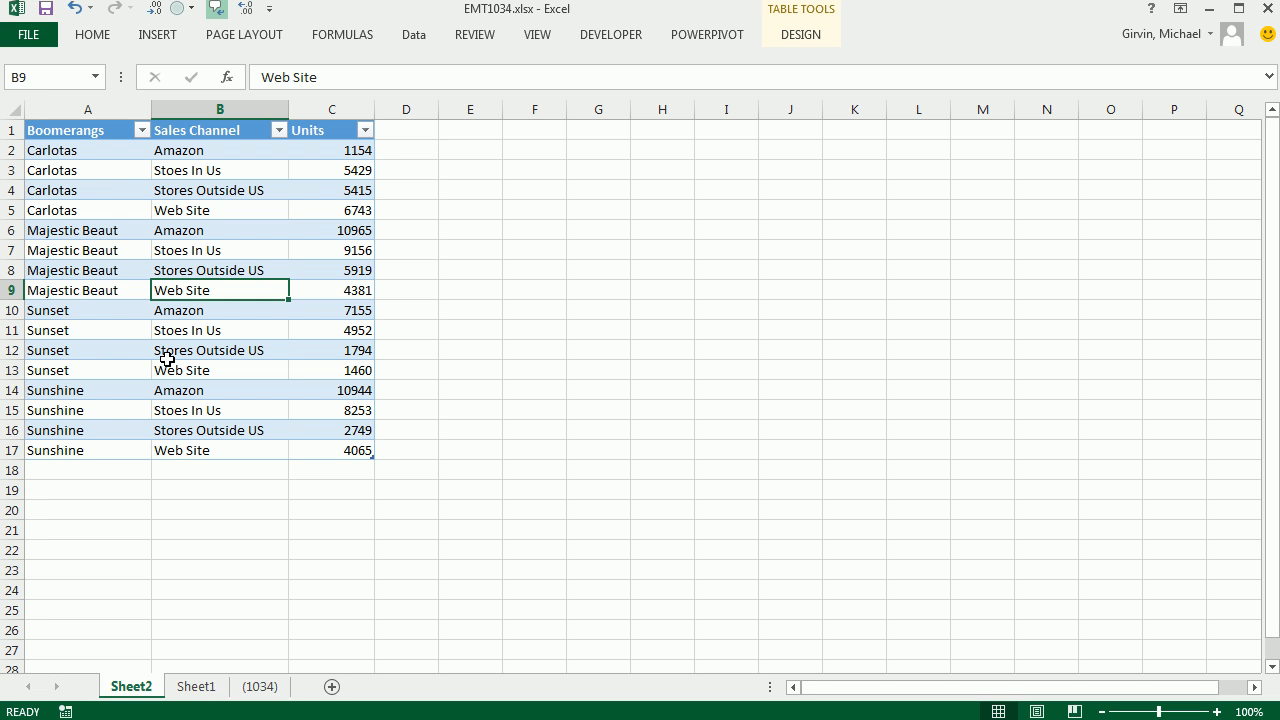
left_click(259, 686)
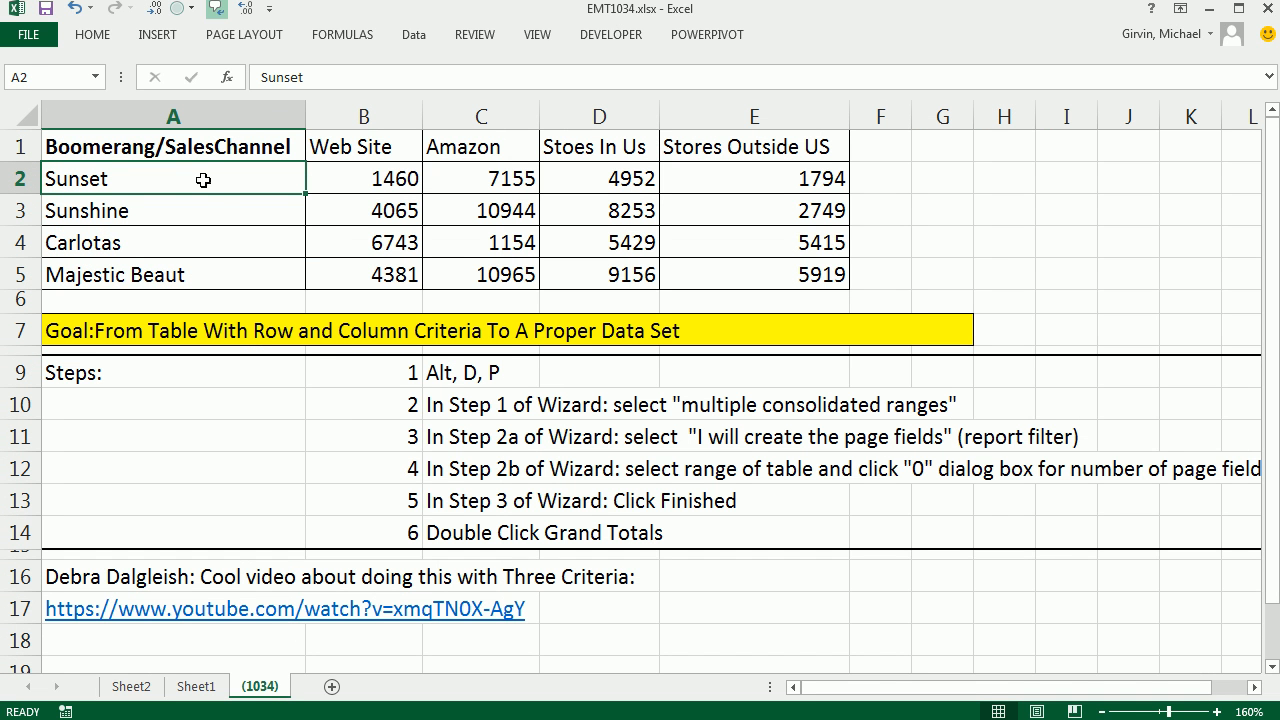
mouse_move(551, 161)
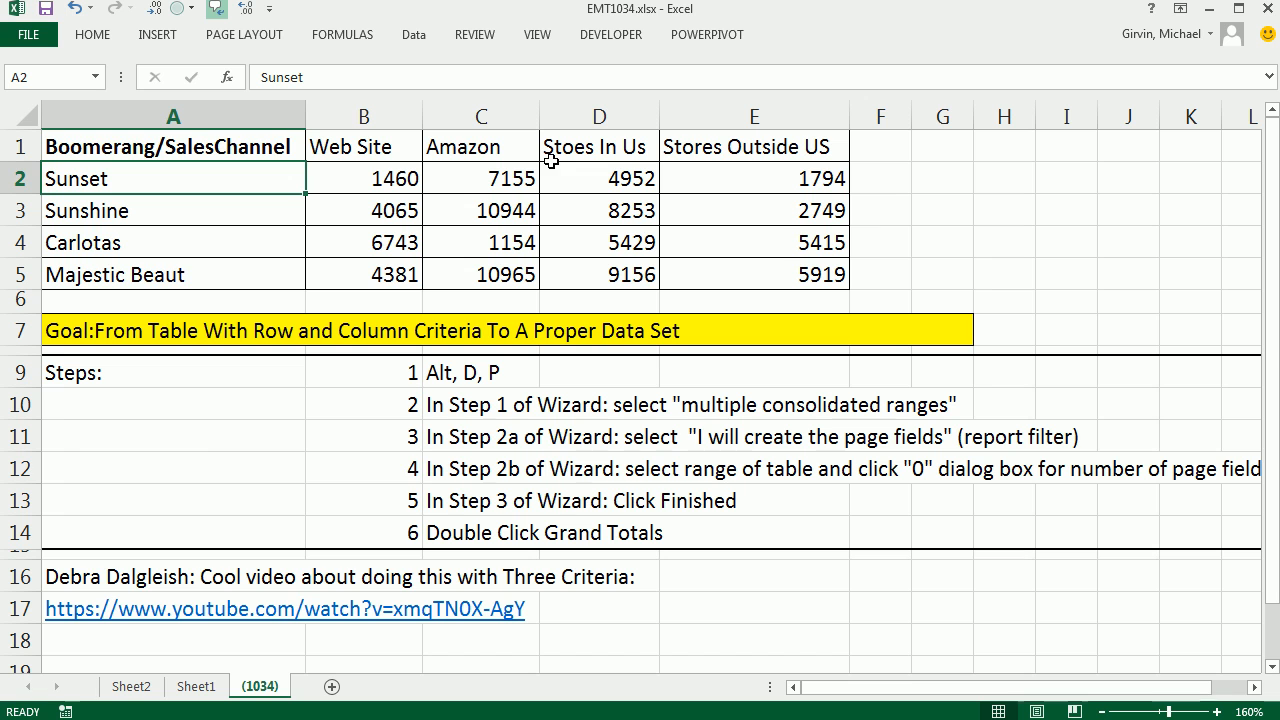
left_click(130, 686)
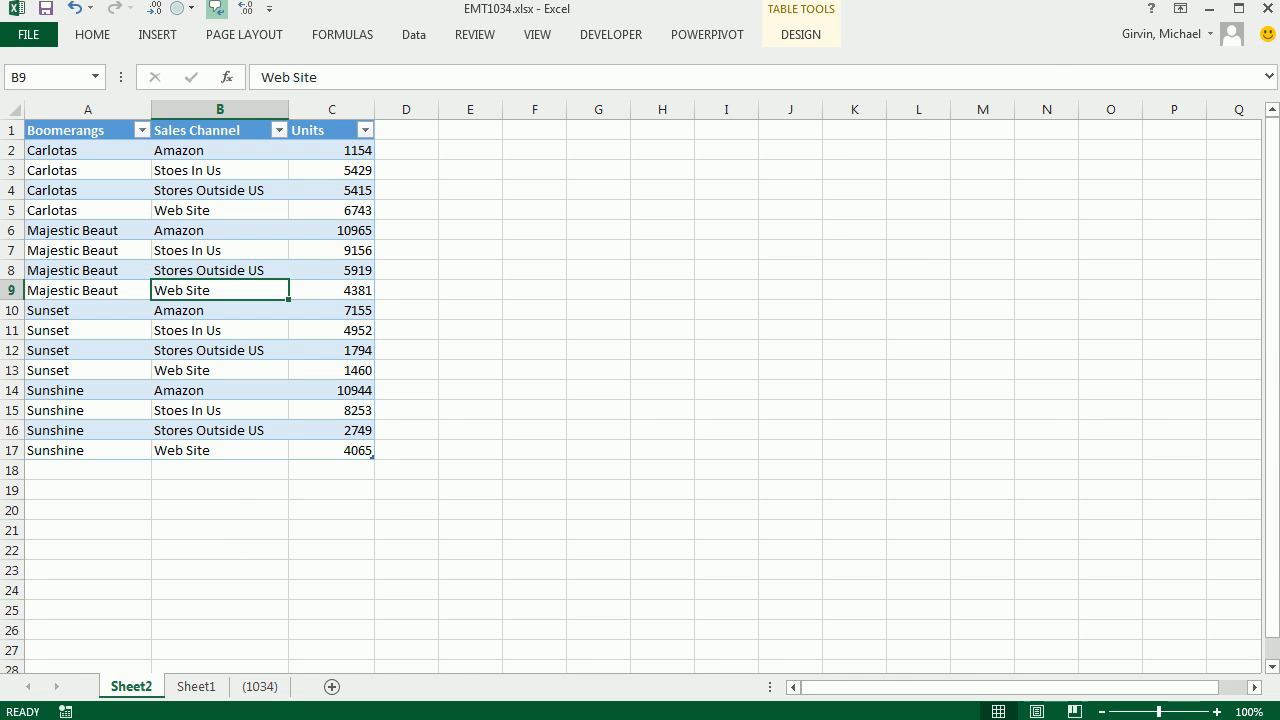
left_click(259, 686)
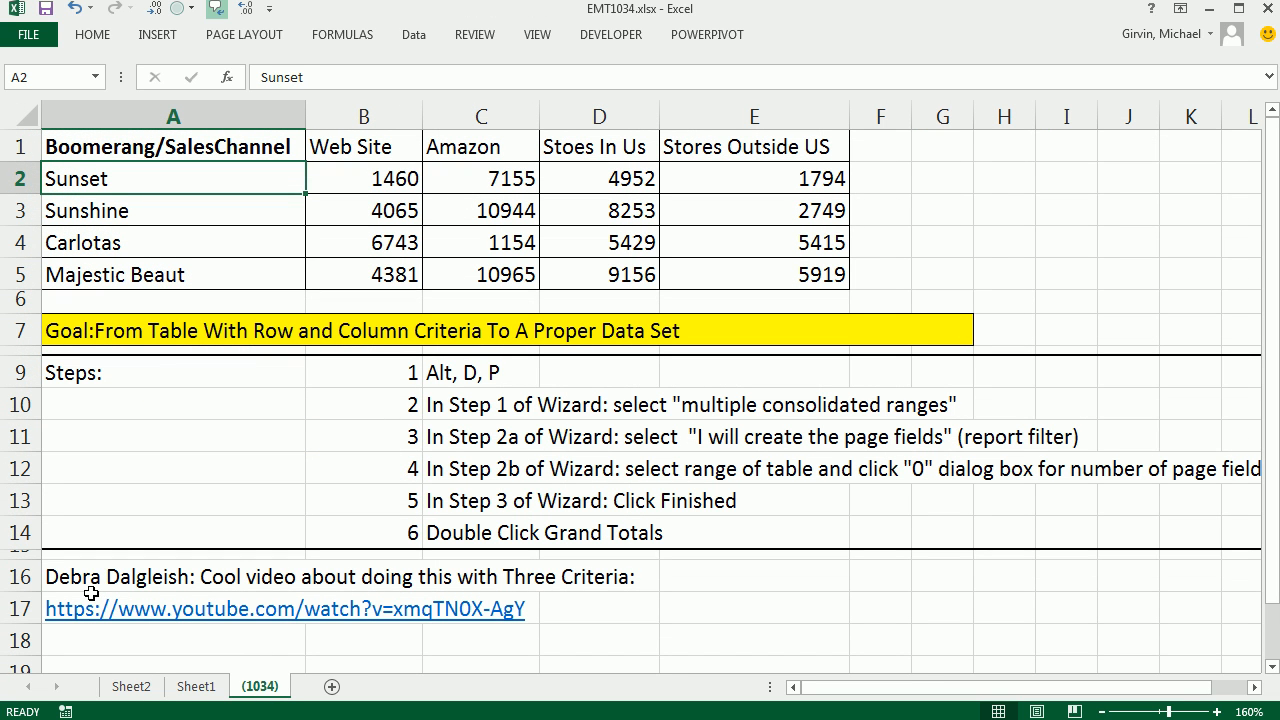
mouse_move(397, 648)
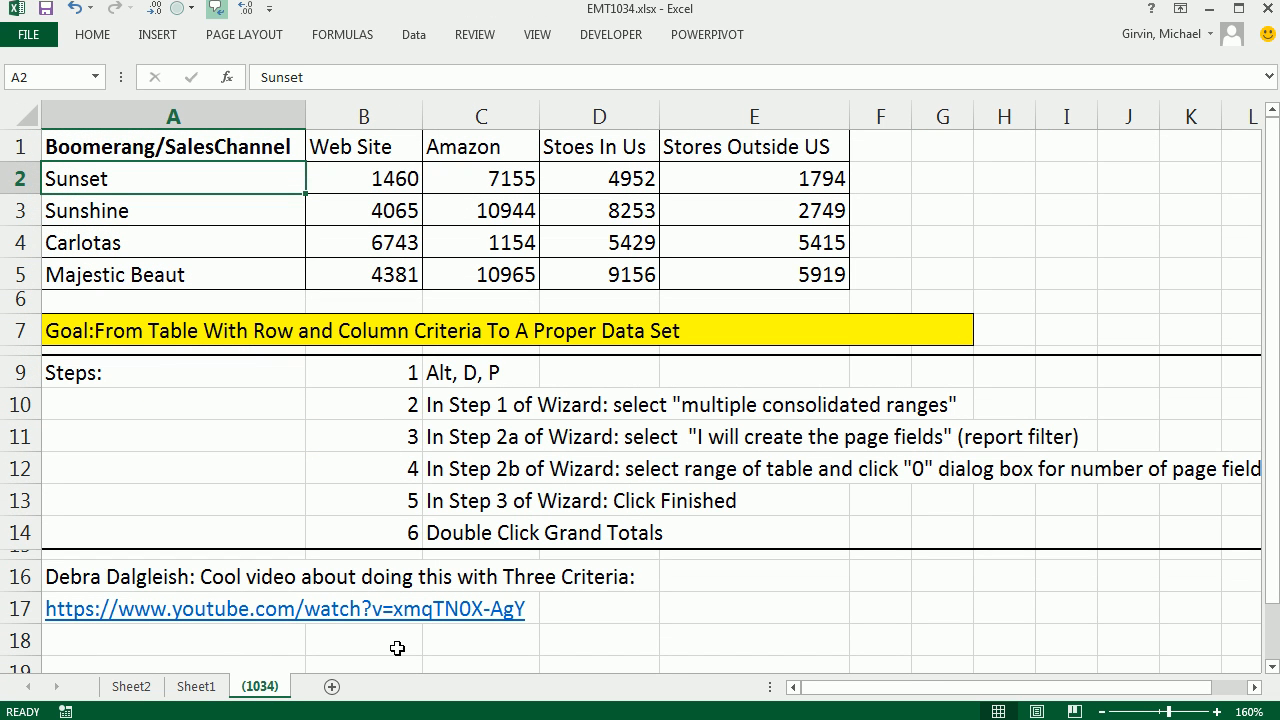
mouse_move(515, 585)
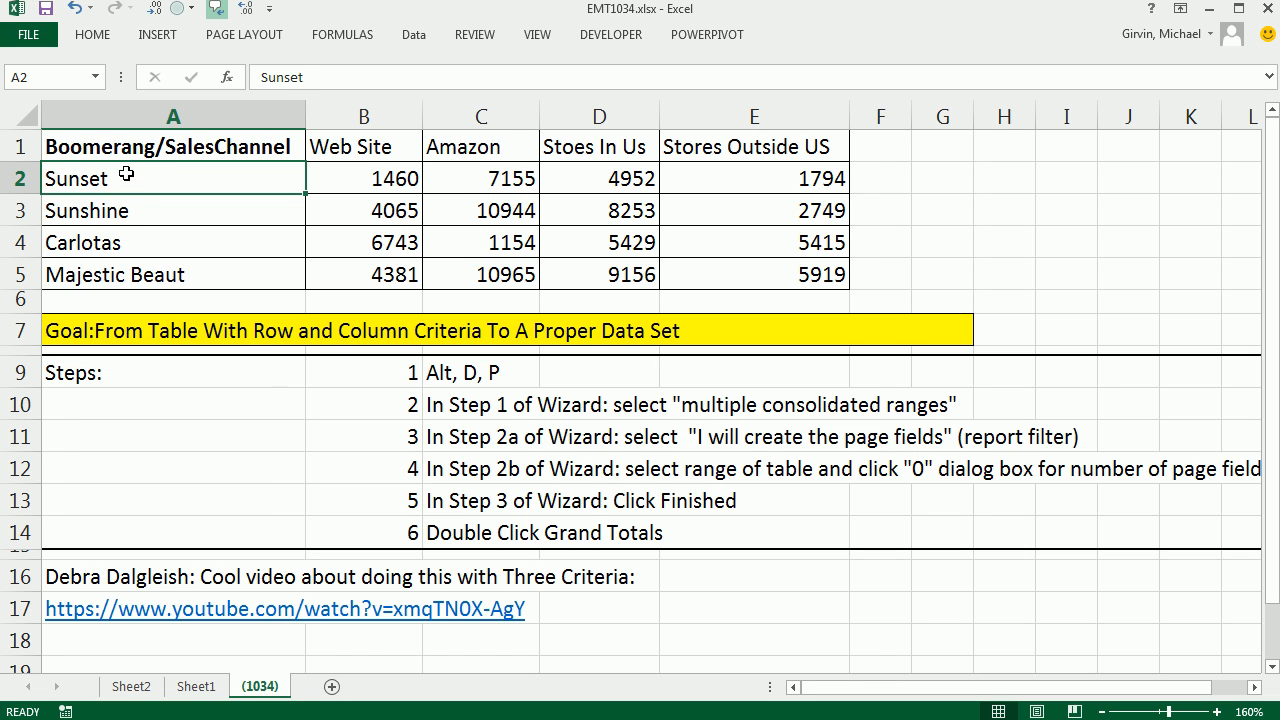
mouse_move(354, 372)
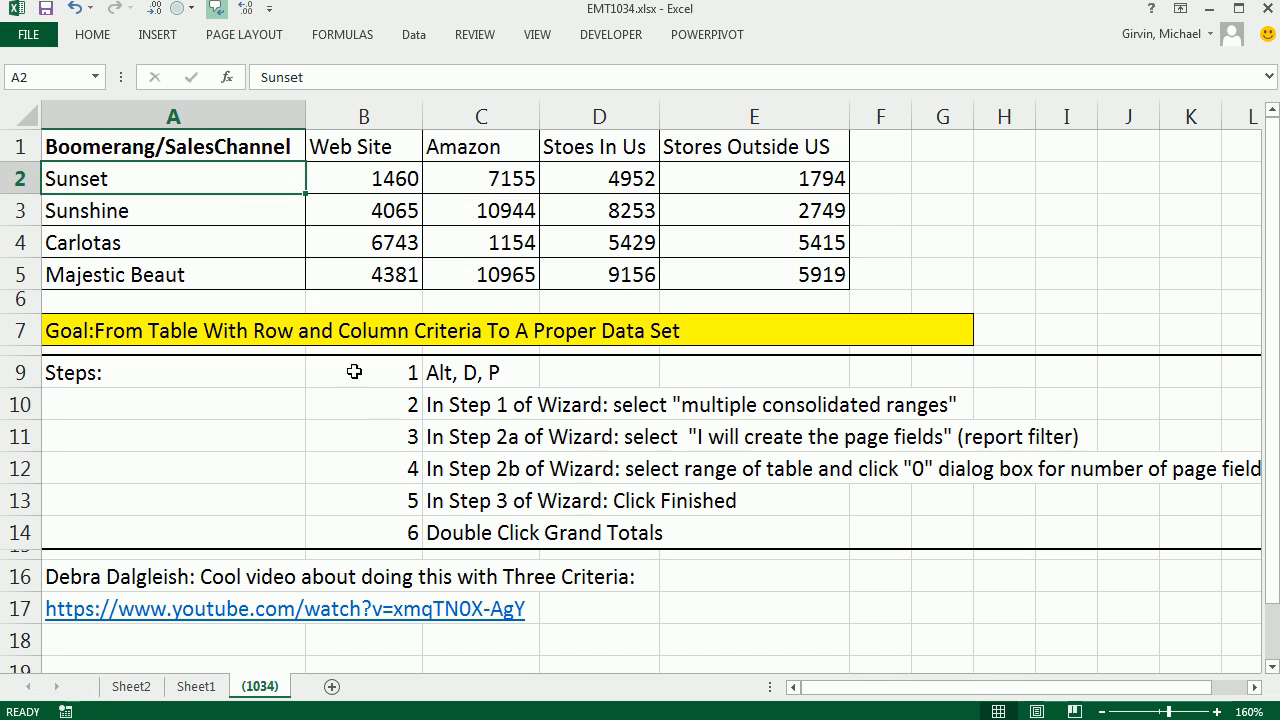
mouse_move(317, 290)
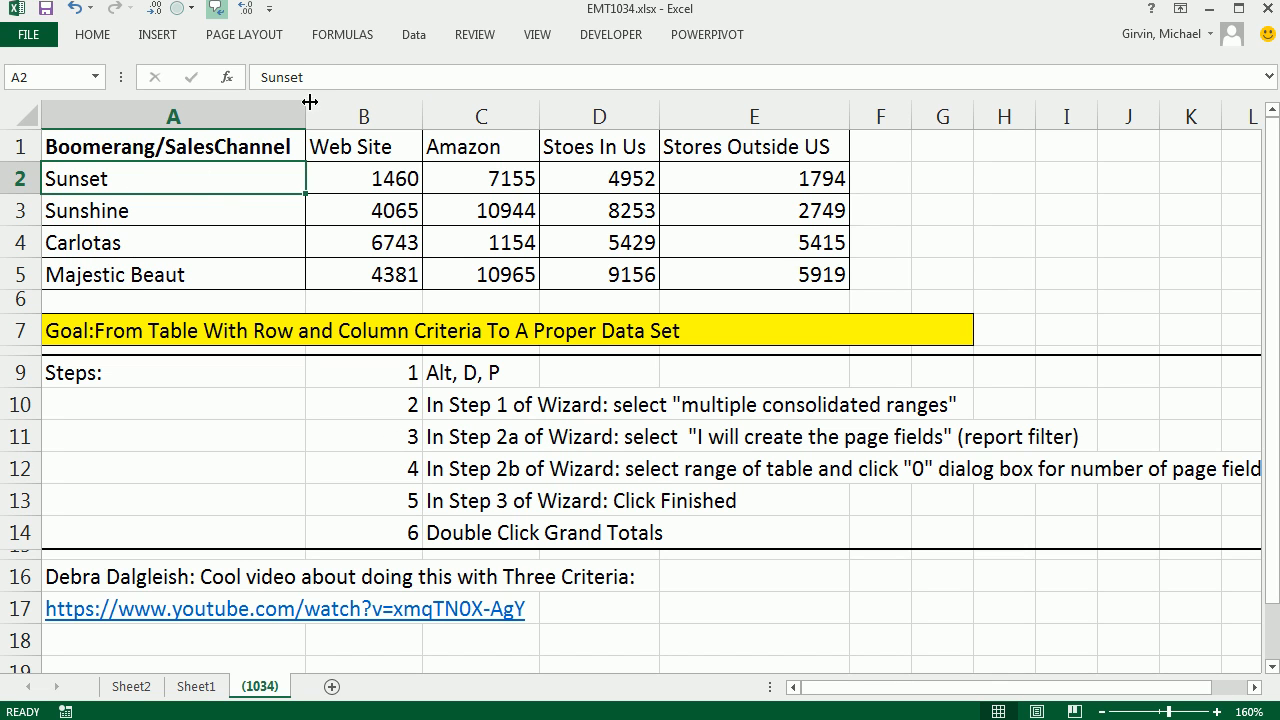
mouse_move(766, 179)
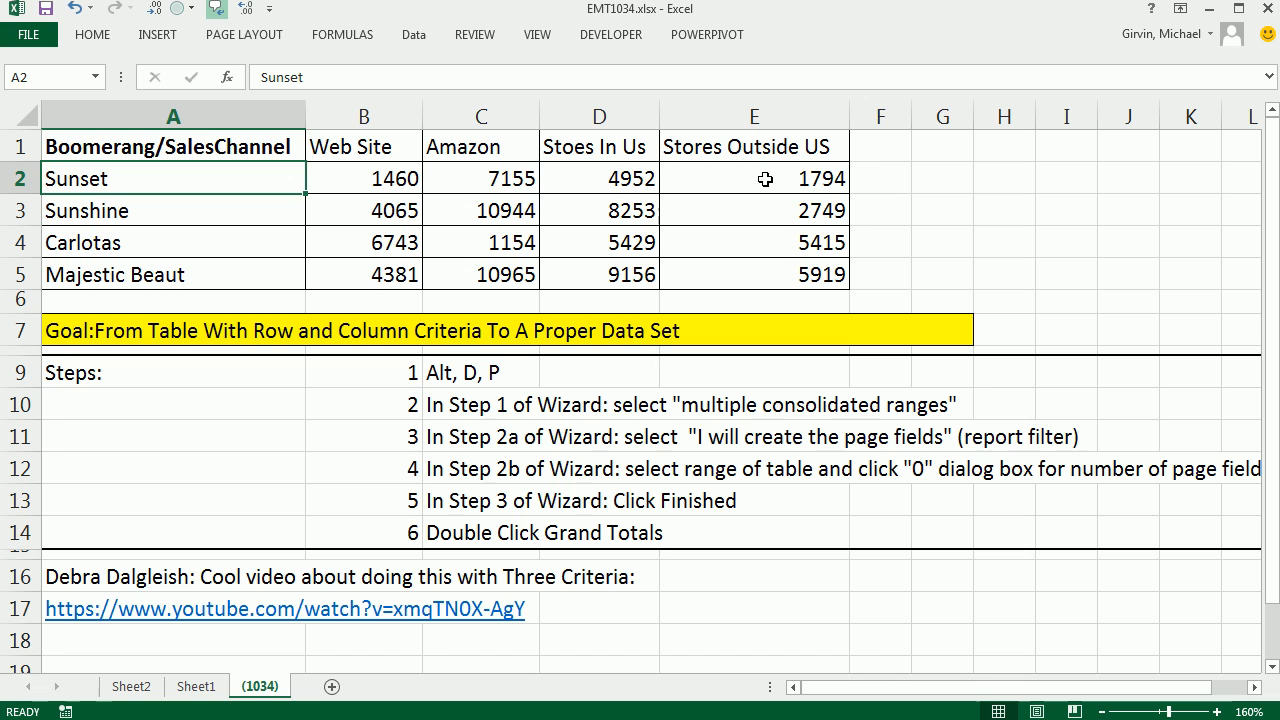
mouse_move(630, 579)
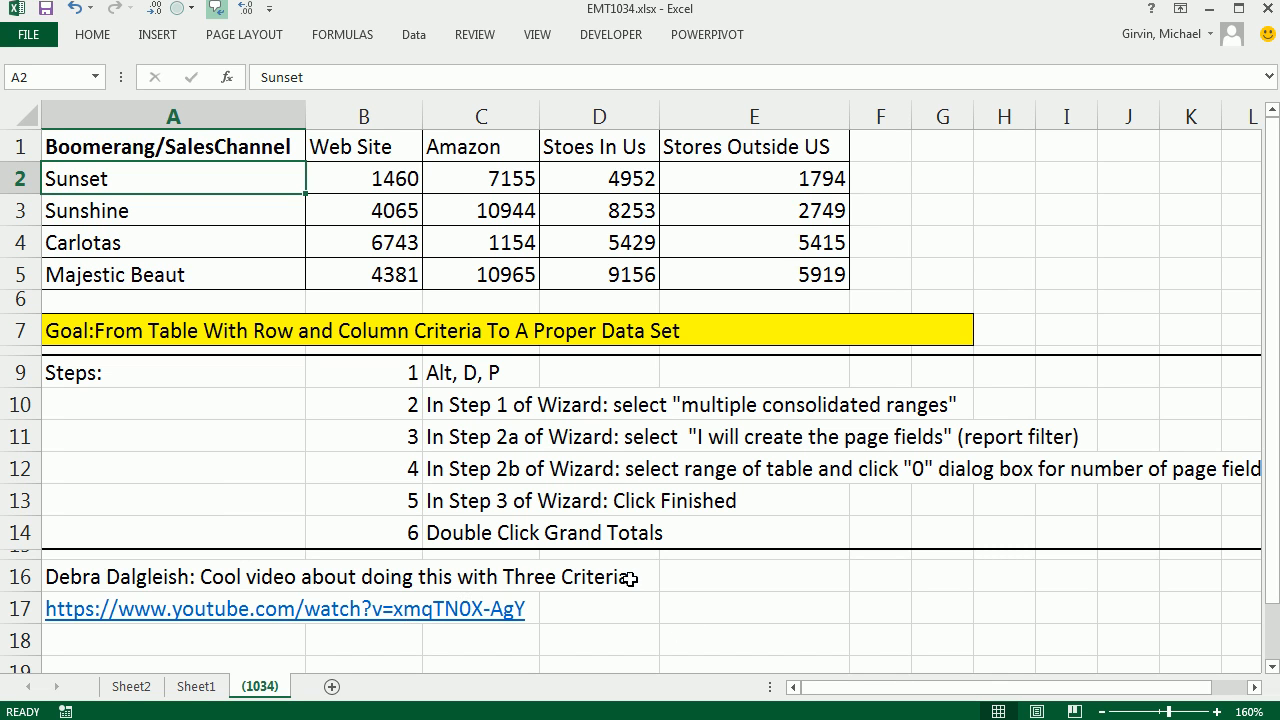